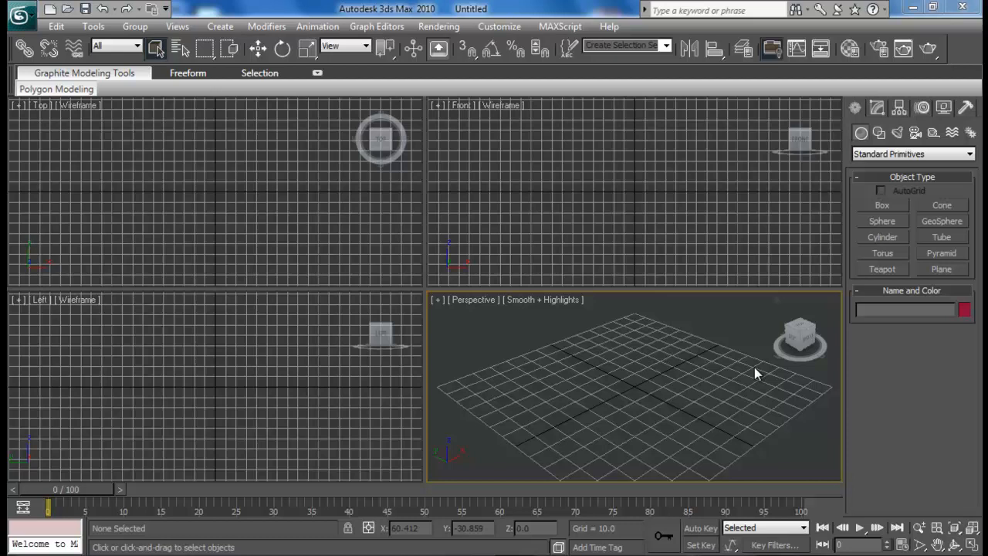
pyautogui.moveTo(753, 402)
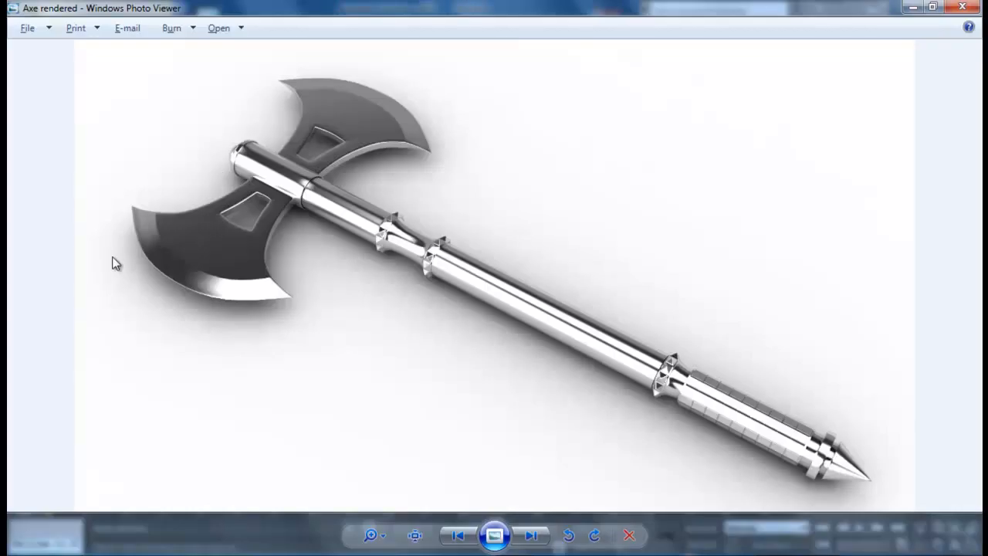
pyautogui.moveTo(315, 207)
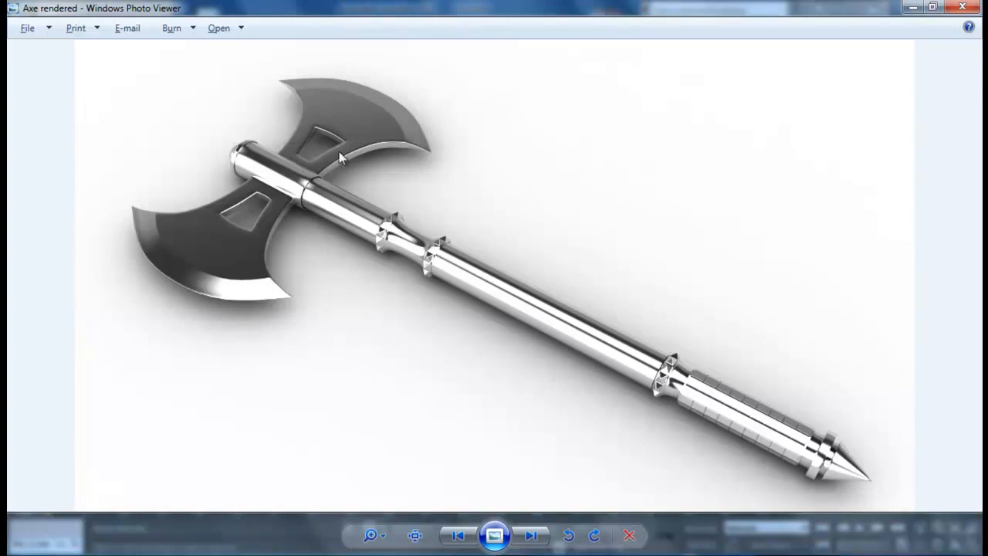
pyautogui.moveTo(287, 324)
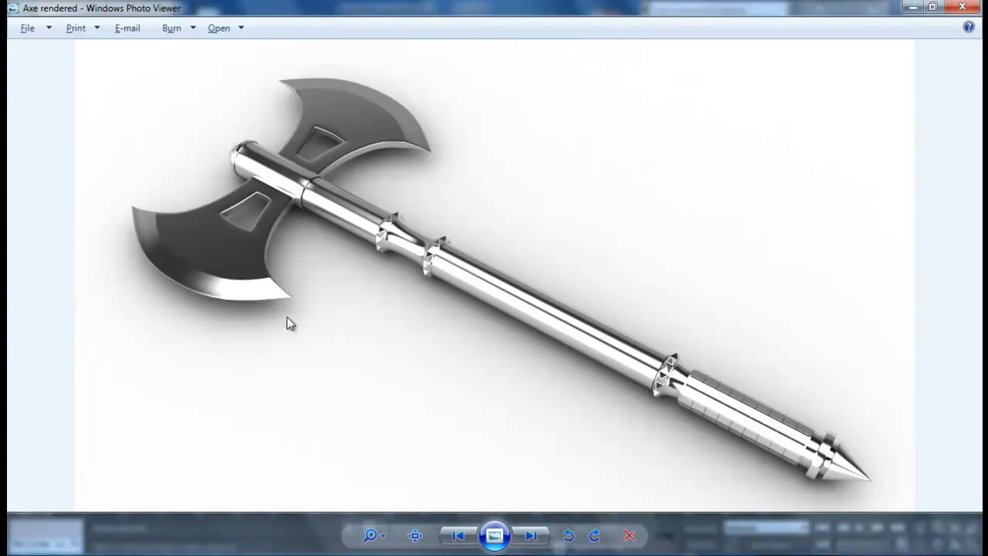
pyautogui.moveTo(544, 365)
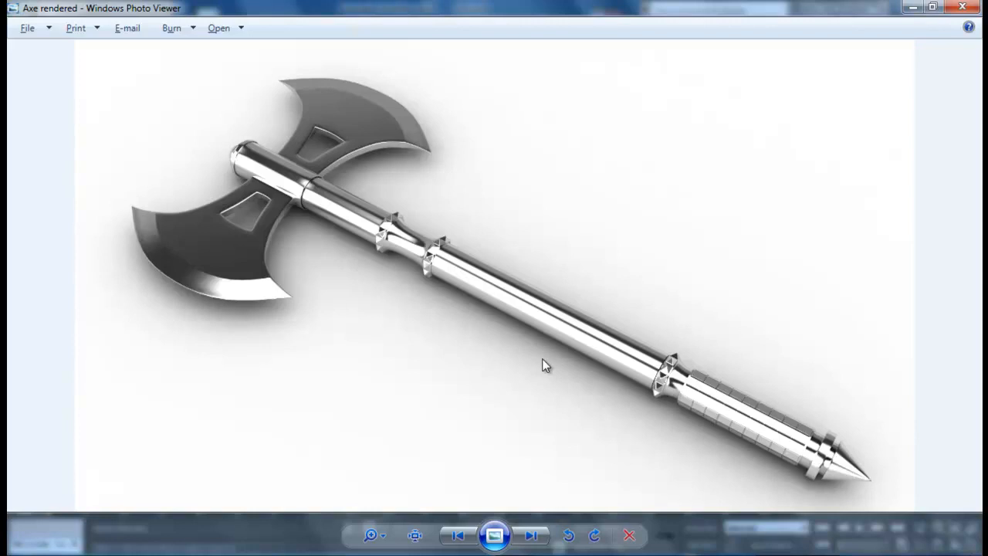
pyautogui.moveTo(326, 235)
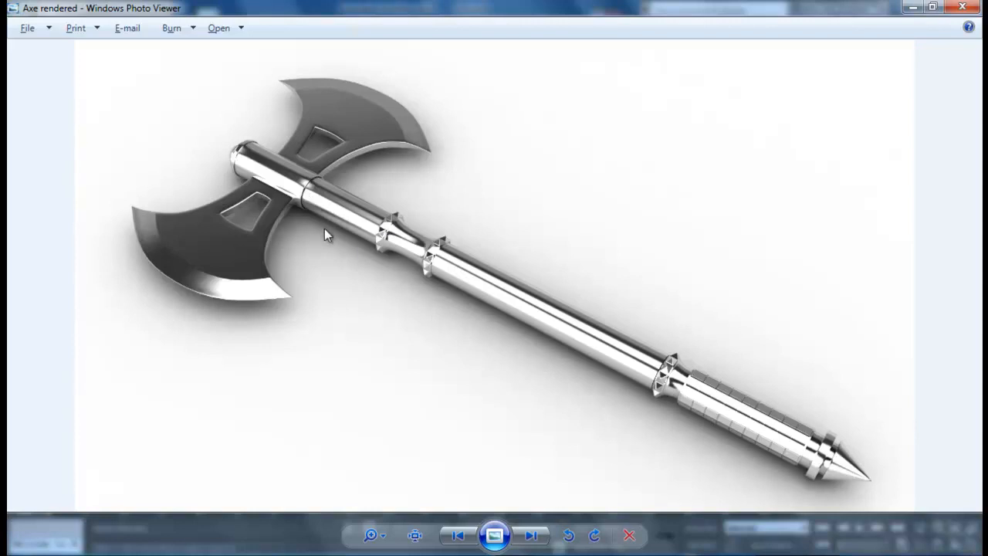
pyautogui.moveTo(393, 279)
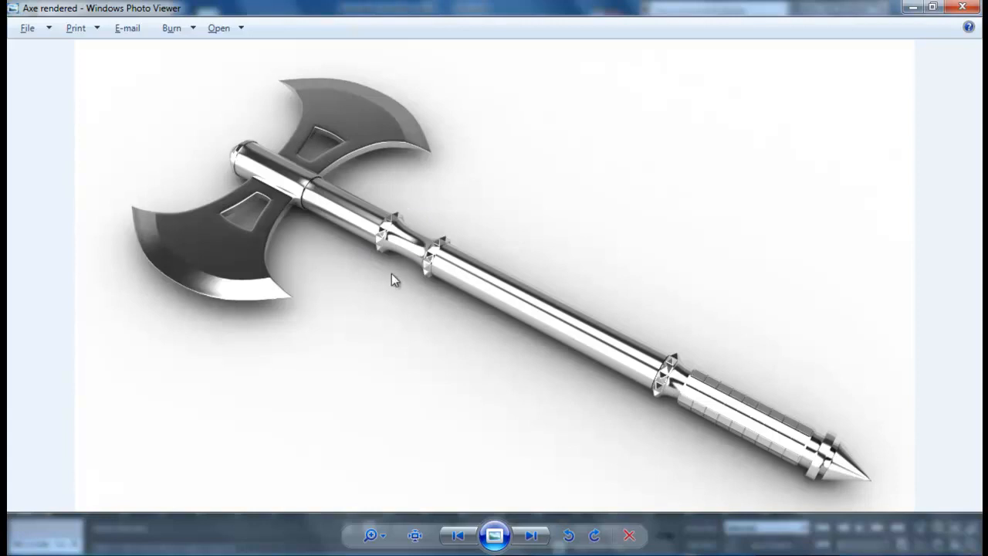
pyautogui.moveTo(415, 240)
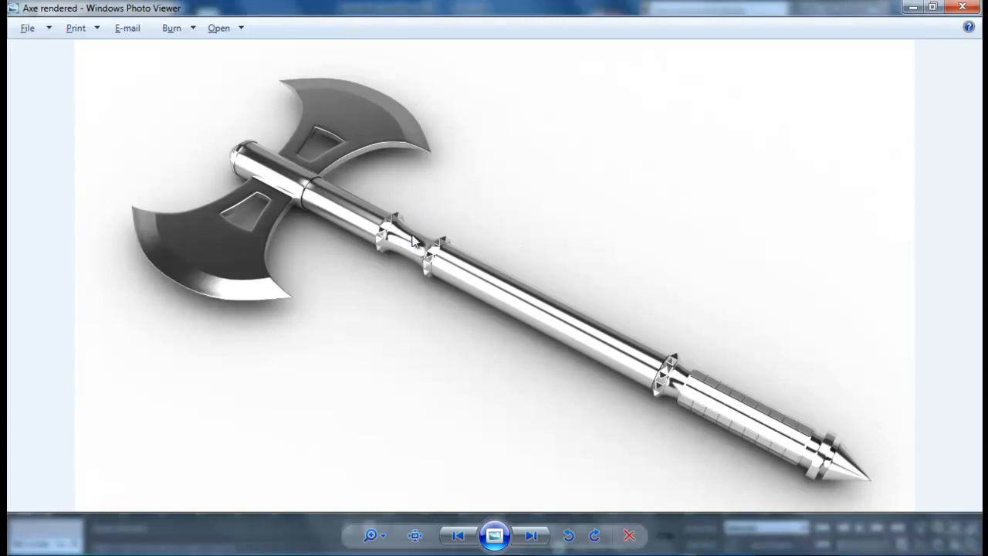
pyautogui.moveTo(475, 275)
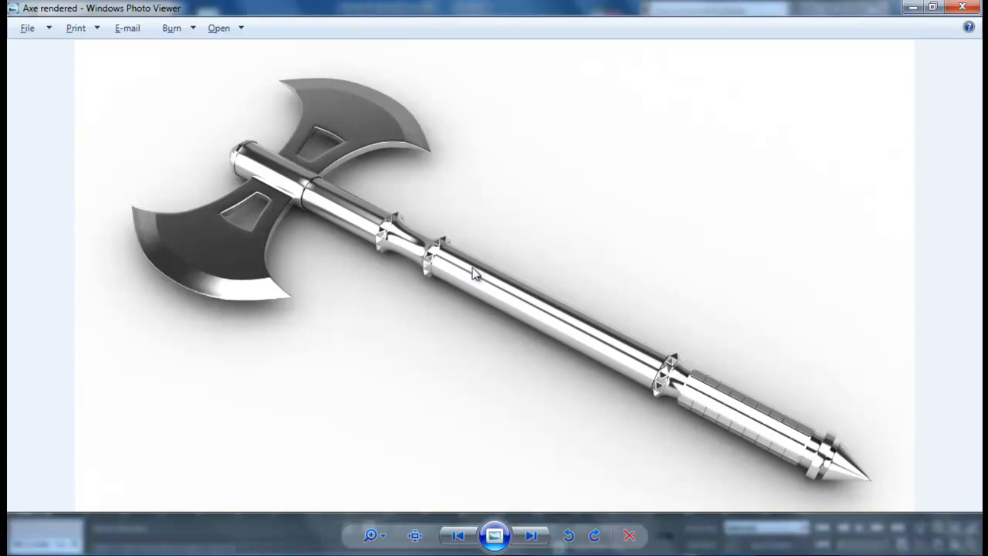
pyautogui.moveTo(383, 228)
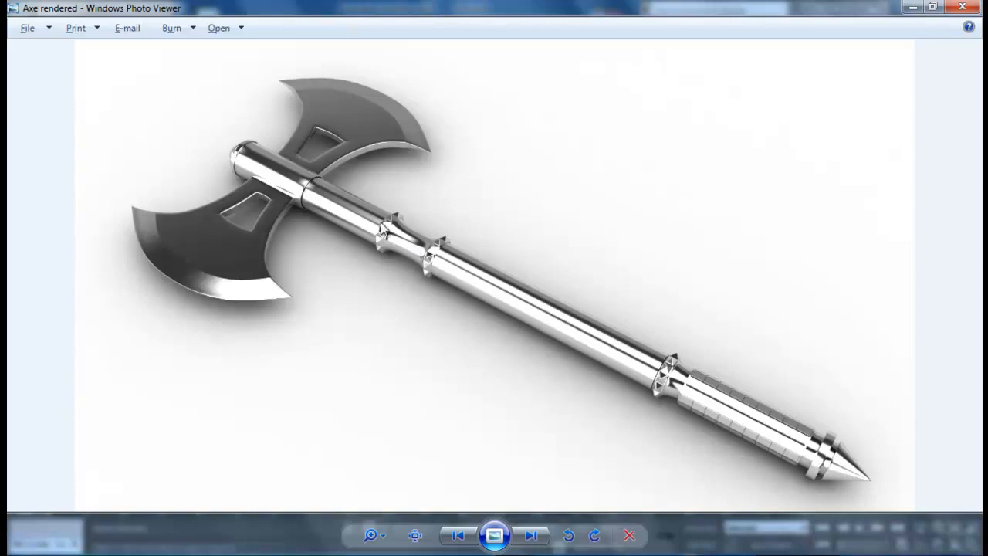
pyautogui.moveTo(358, 315)
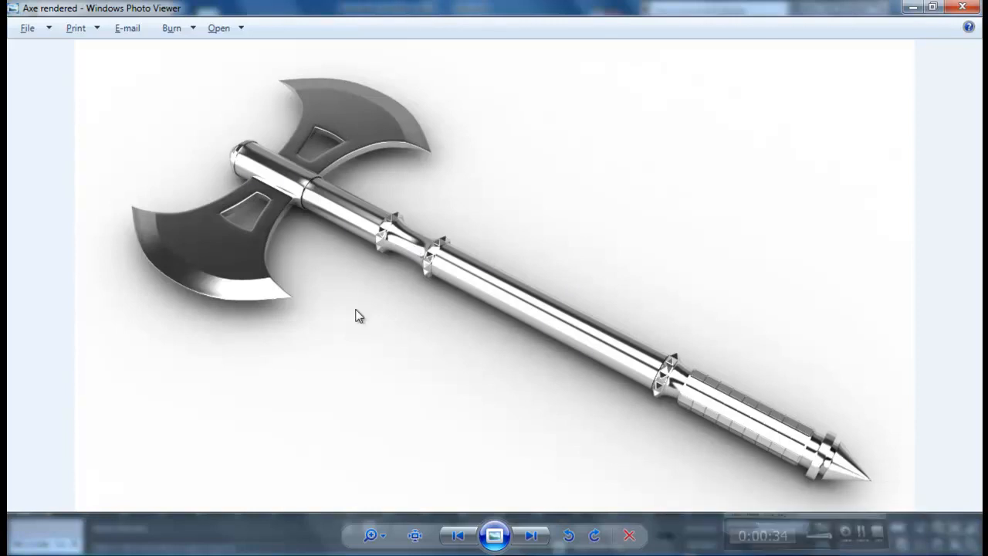
pyautogui.moveTo(832, 45)
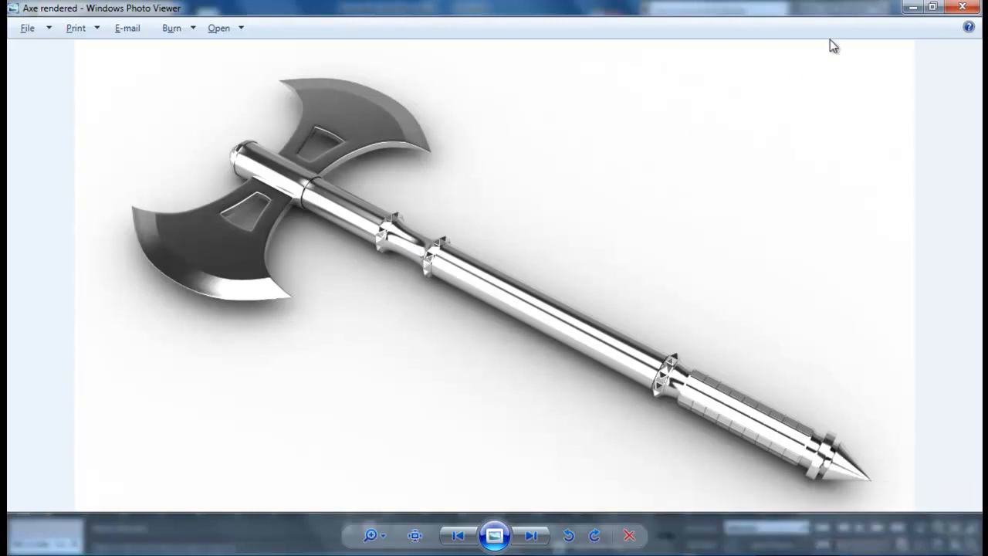
pyautogui.moveTo(299, 202)
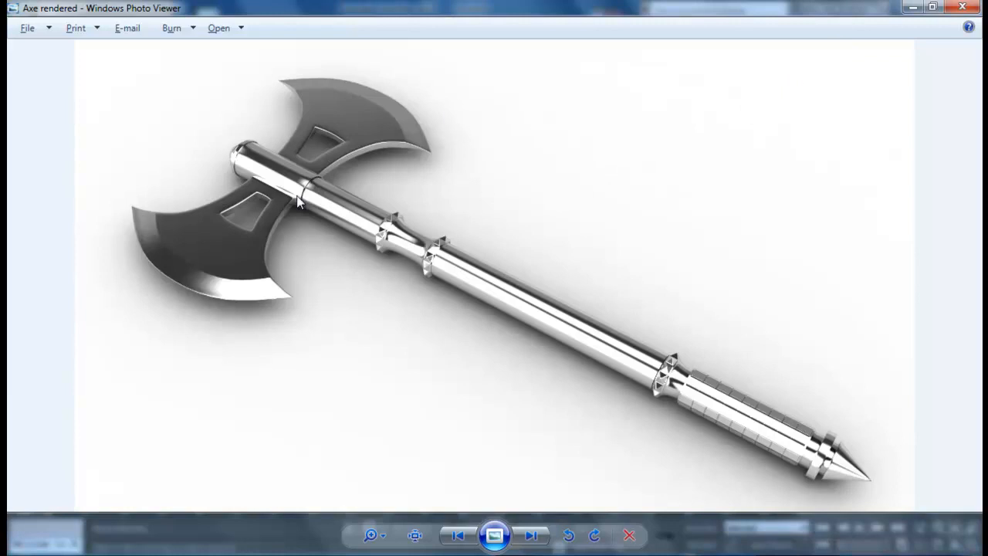
pyautogui.moveTo(450, 210)
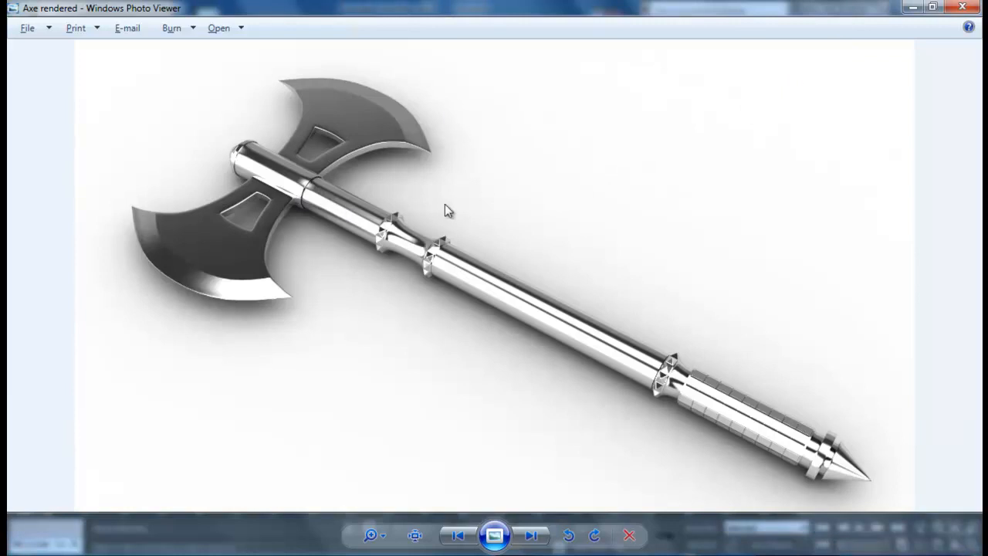
pyautogui.moveTo(578, 220)
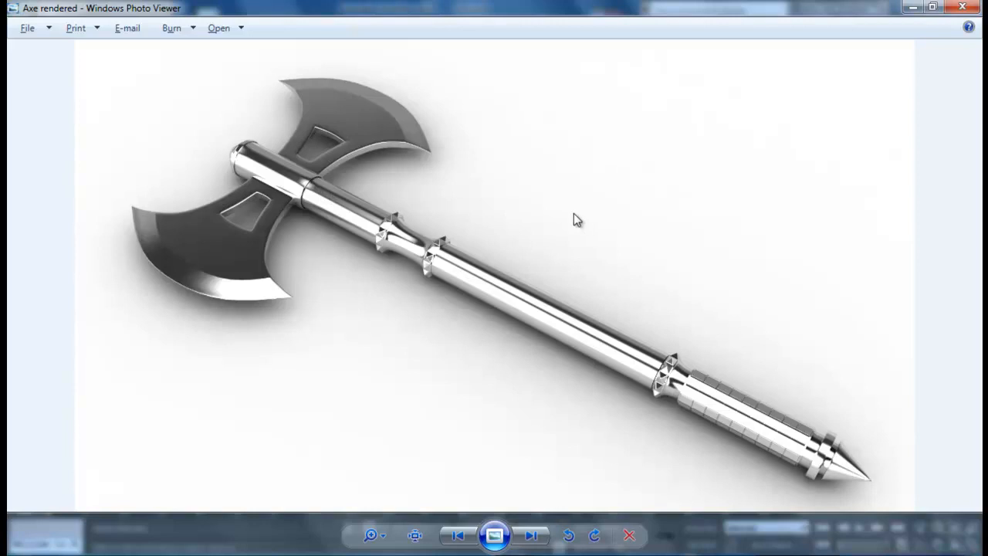
pyautogui.moveTo(534, 213)
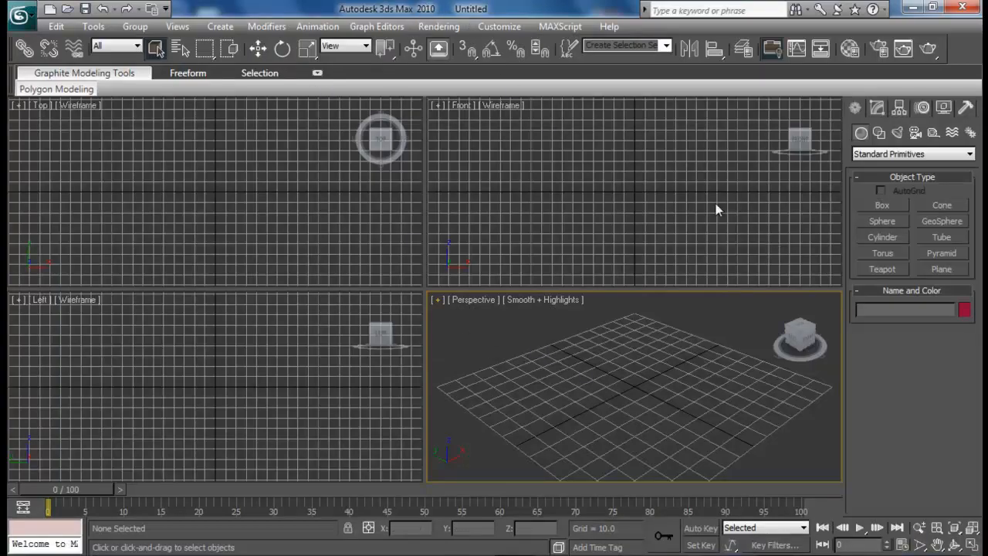
# - Create a flat Box primitive in the Perspective viewport as the blade's starting slab
pyautogui.click(882, 203)
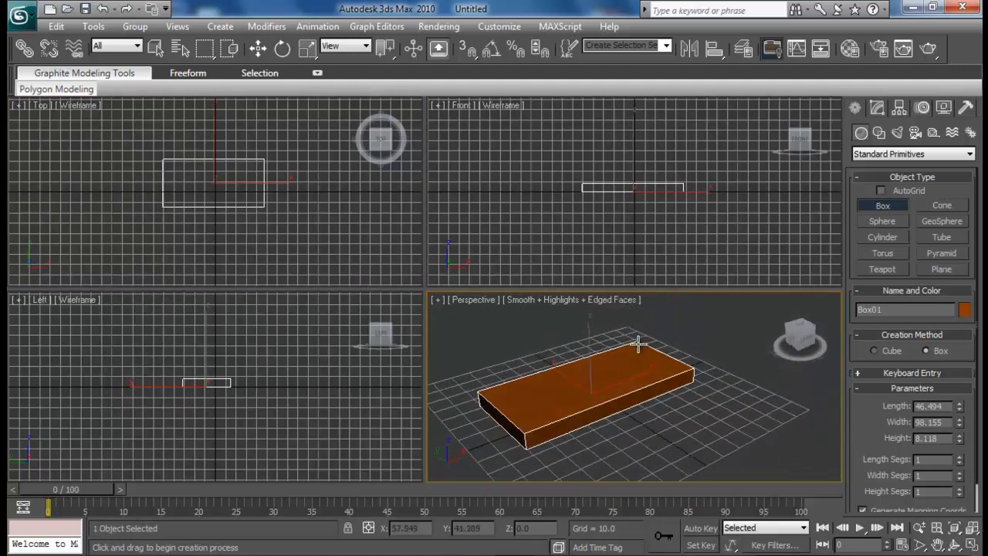
pyautogui.moveTo(698, 296)
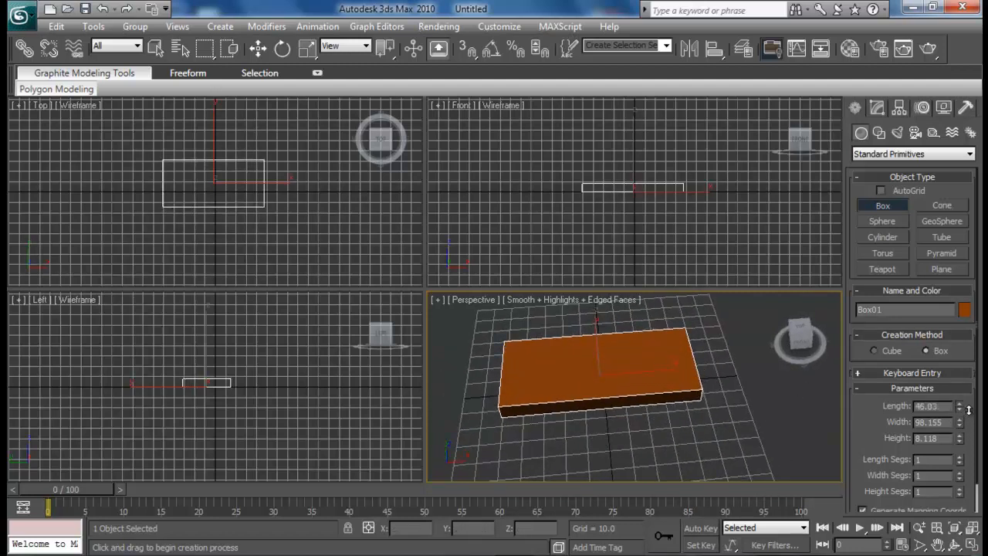
pyautogui.moveTo(960, 419); pyautogui.dragTo(960, 432)
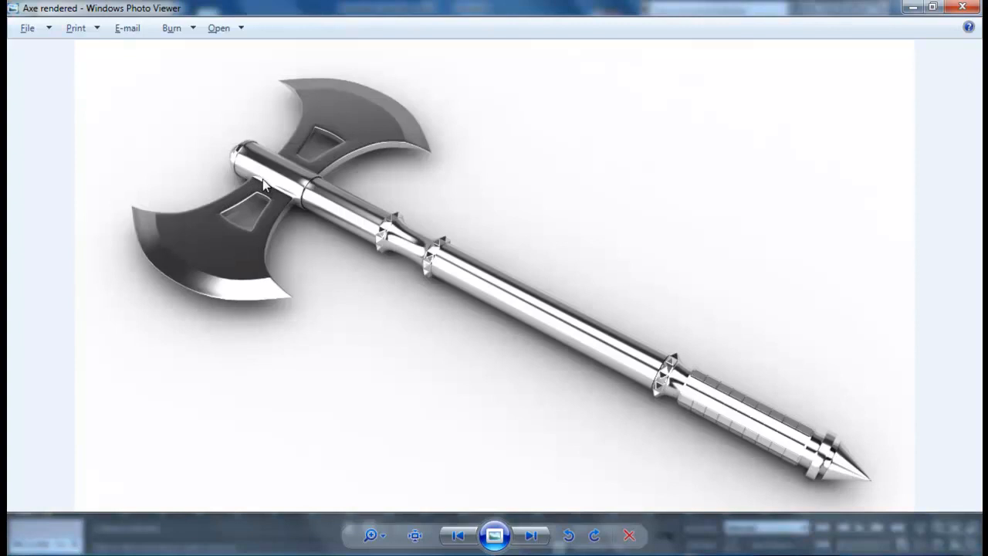
pyautogui.moveTo(310, 62)
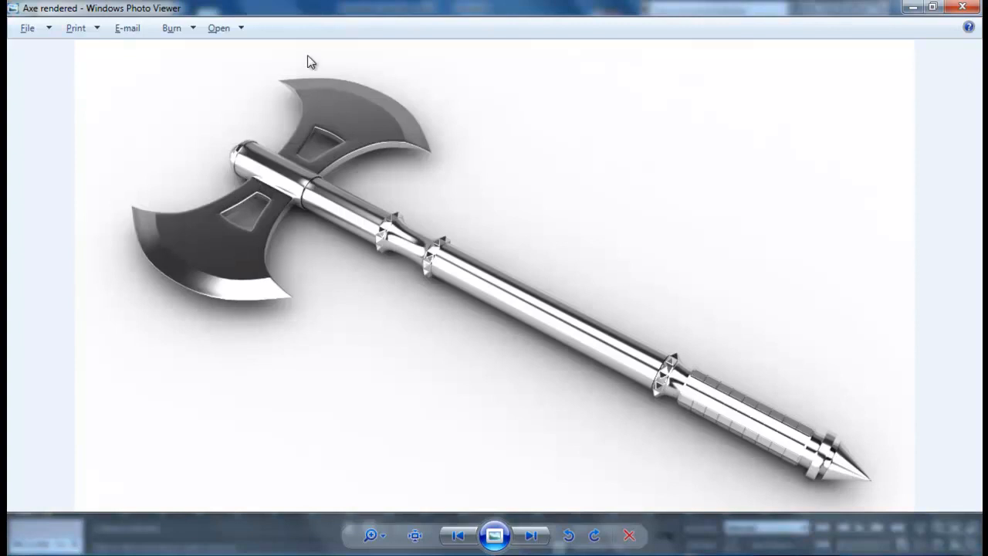
pyautogui.moveTo(378, 93)
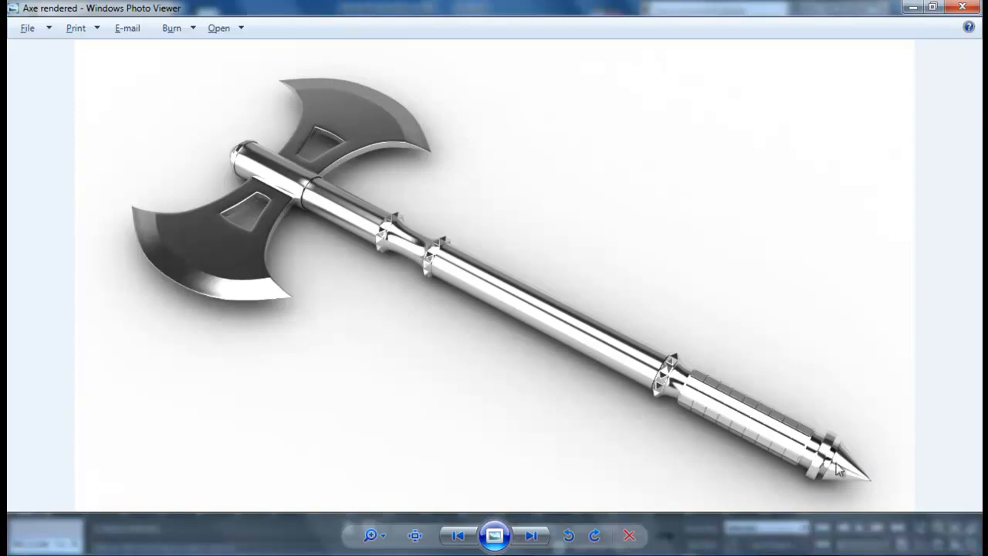
pyautogui.moveTo(321, 219)
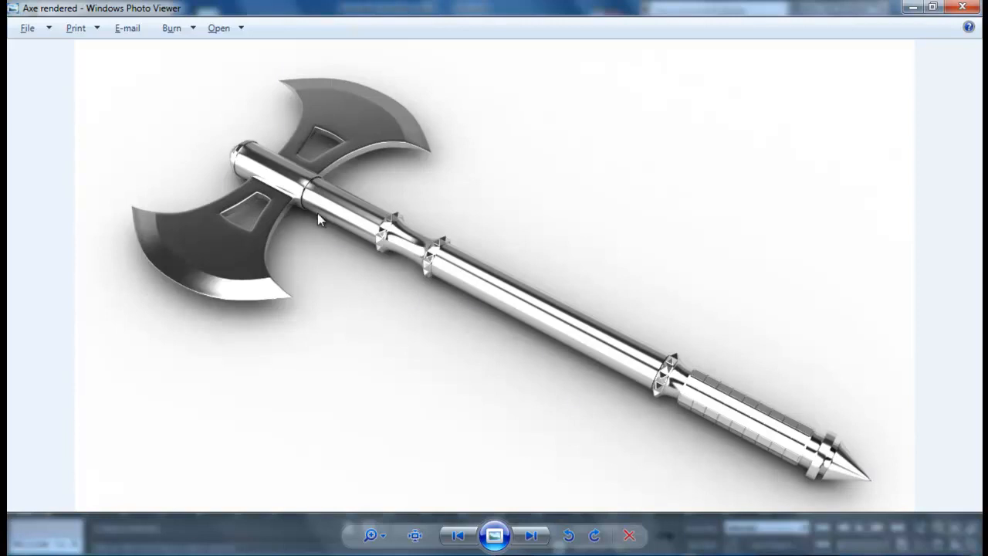
pyautogui.moveTo(244, 310)
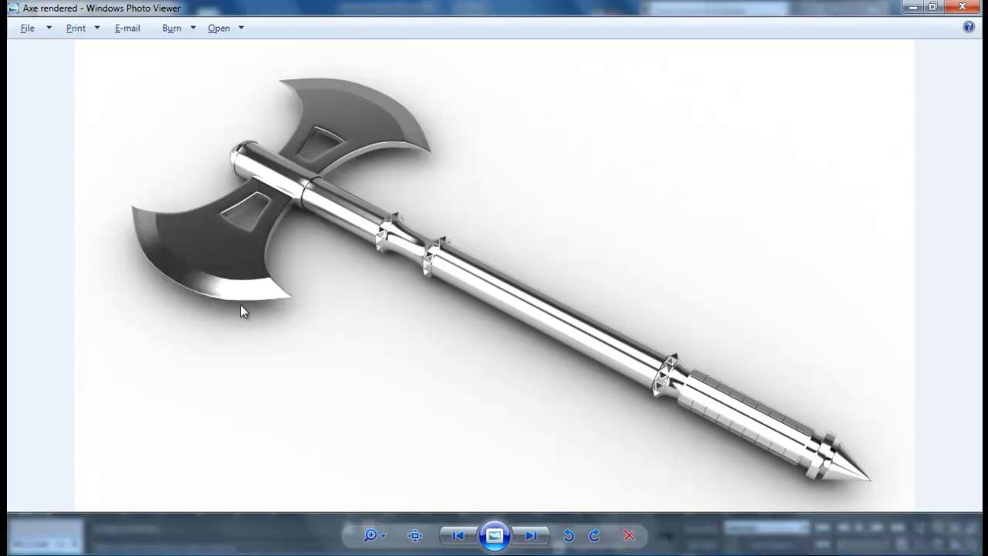
pyautogui.moveTo(355, 136)
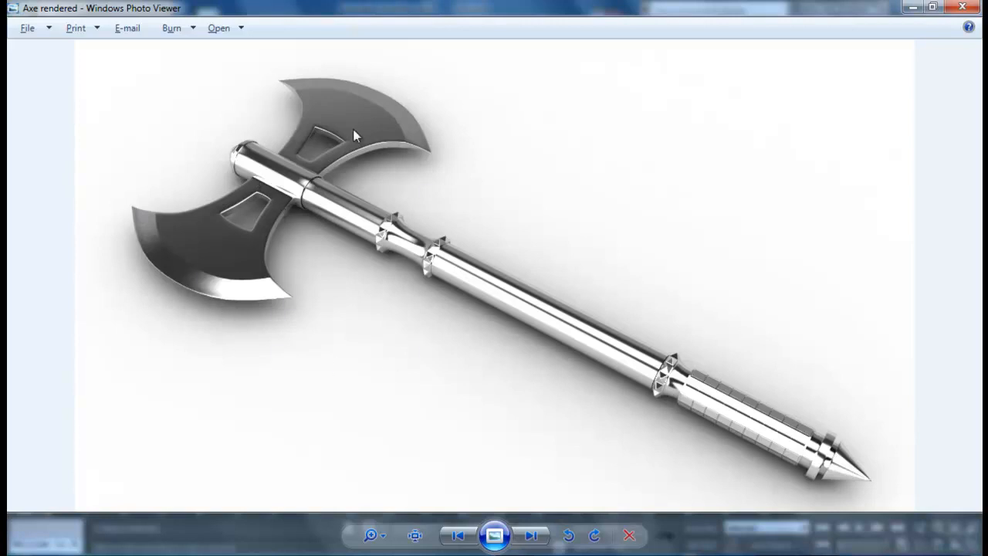
pyautogui.moveTo(538, 342)
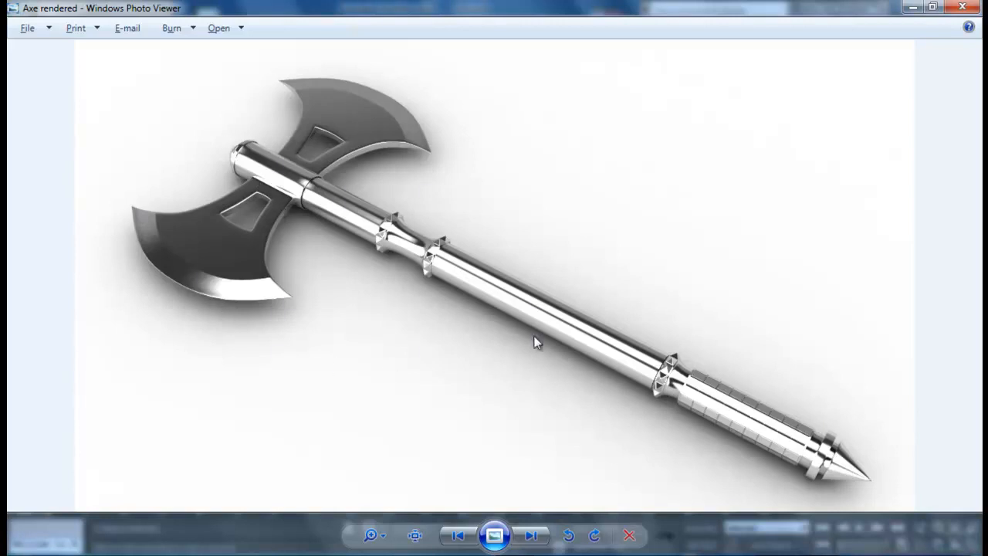
pyautogui.moveTo(259, 232)
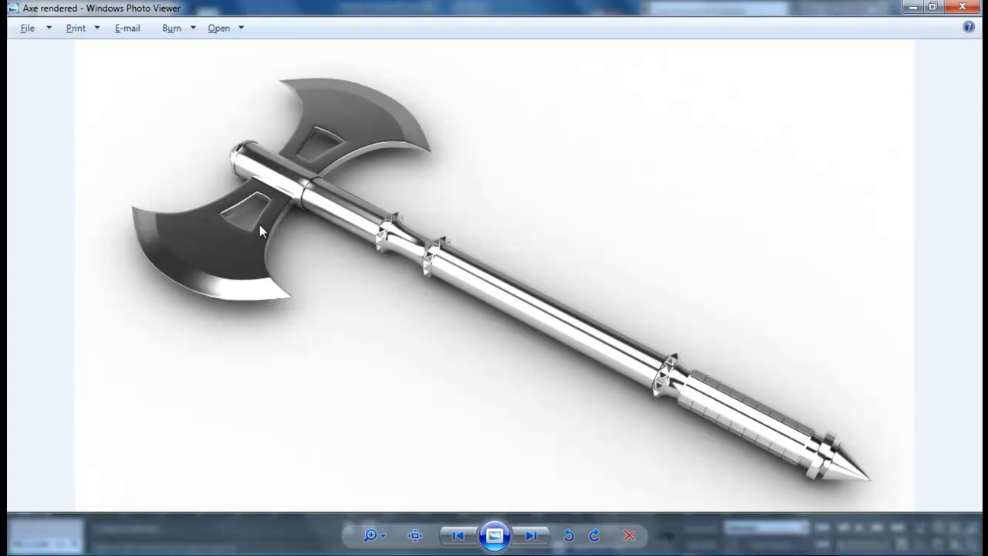
pyautogui.moveTo(145, 231)
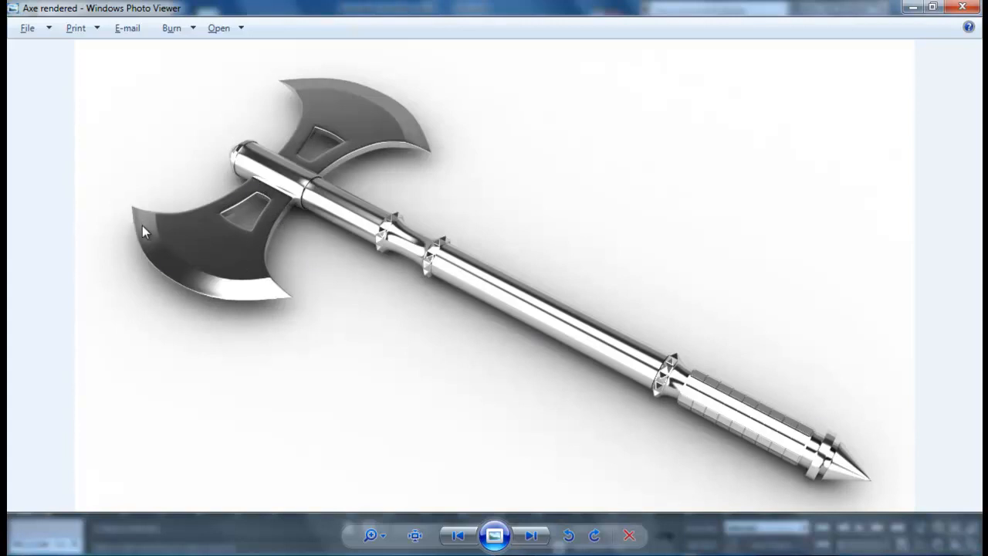
pyautogui.moveTo(130, 229)
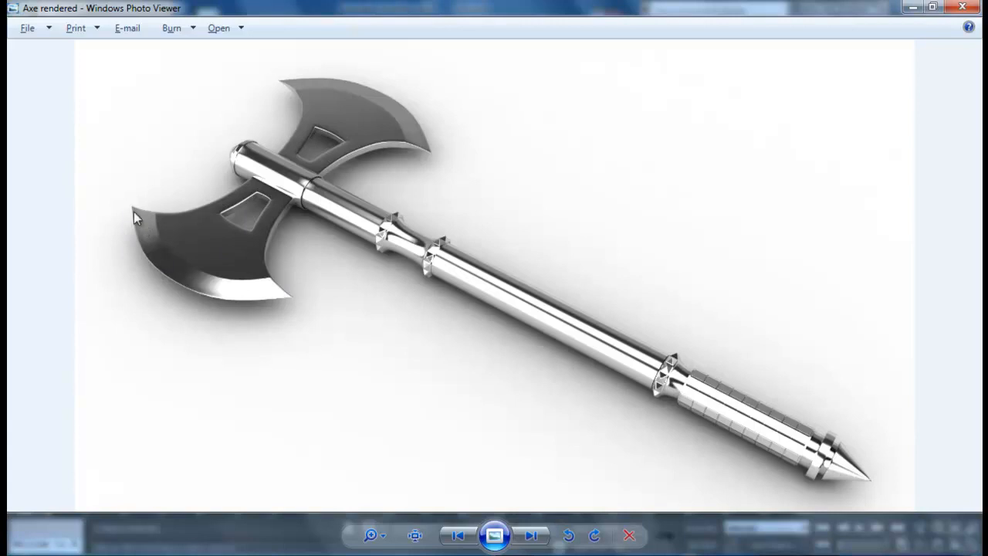
pyautogui.moveTo(265, 290)
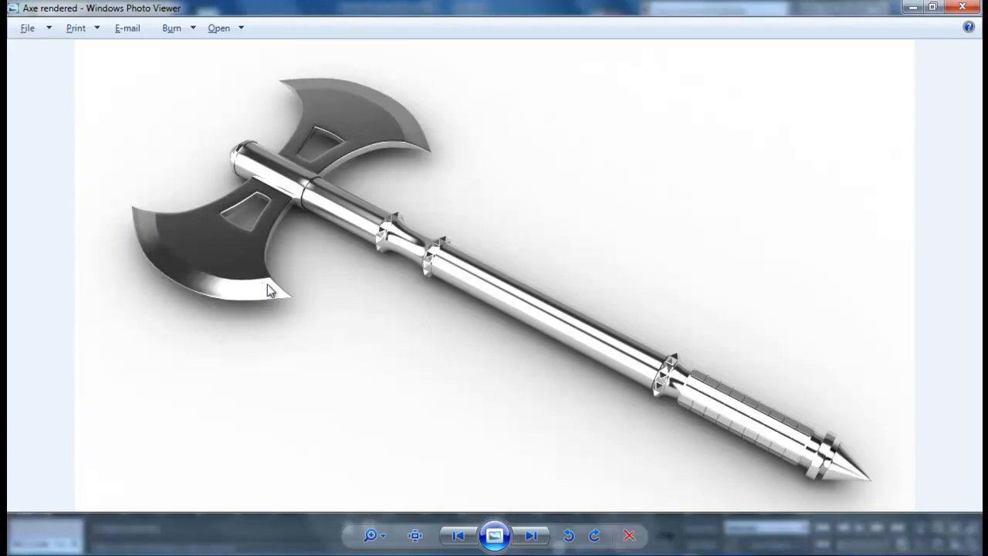
pyautogui.moveTo(229, 177)
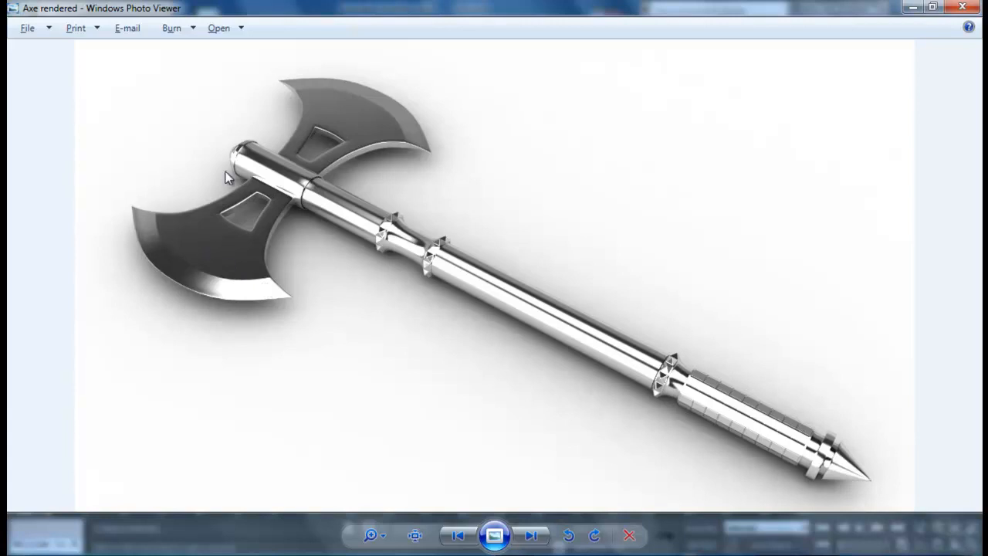
pyautogui.moveTo(248, 198)
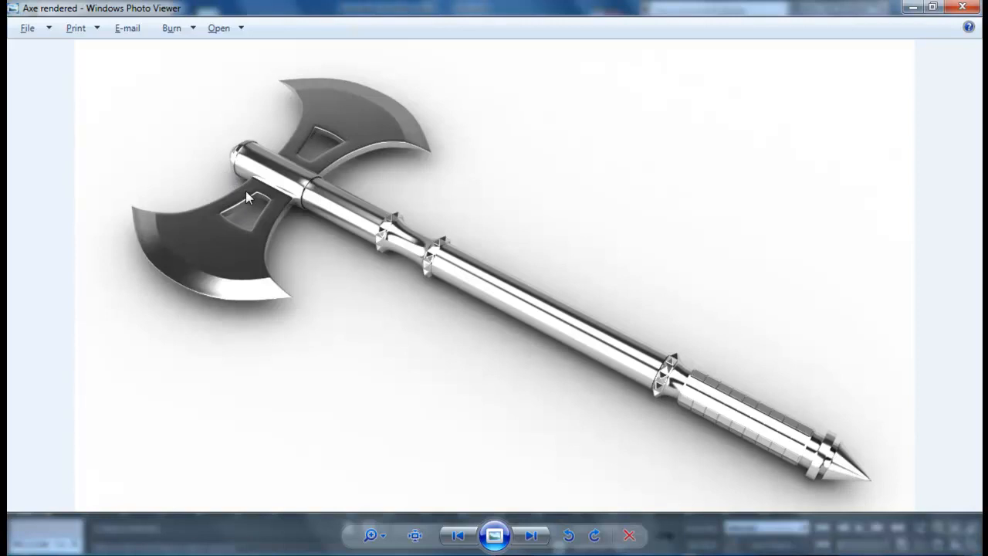
pyautogui.moveTo(528, 423)
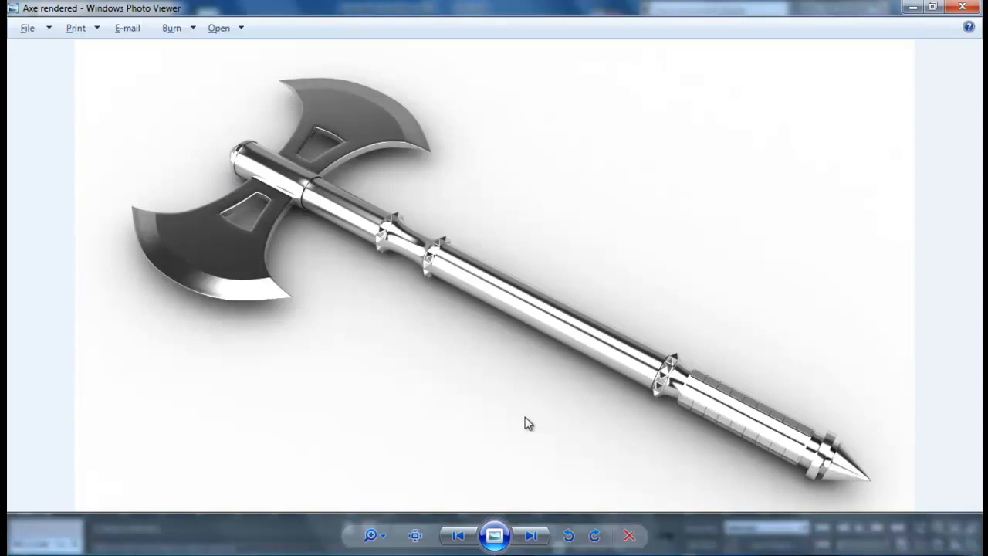
pyautogui.moveTo(255, 176)
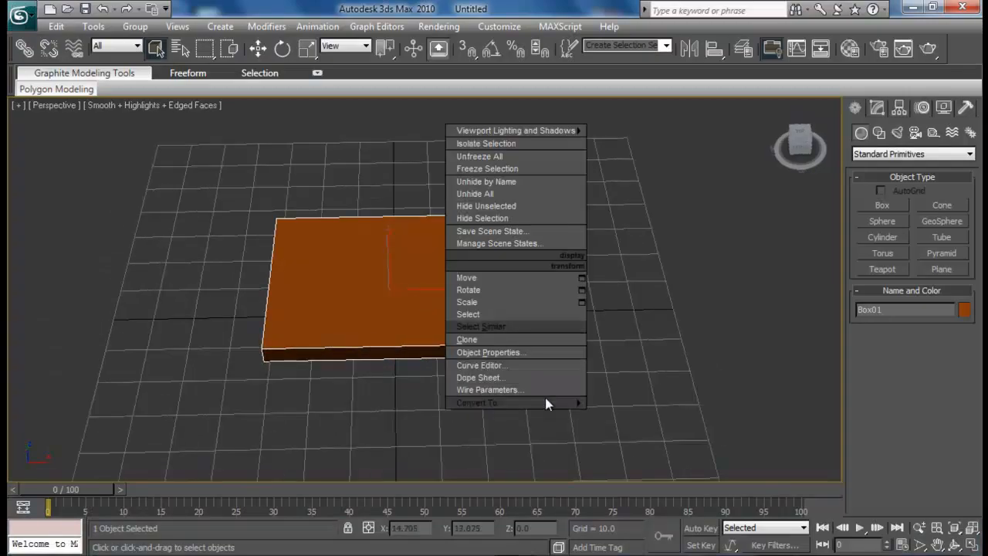
pyautogui.moveTo(548, 401)
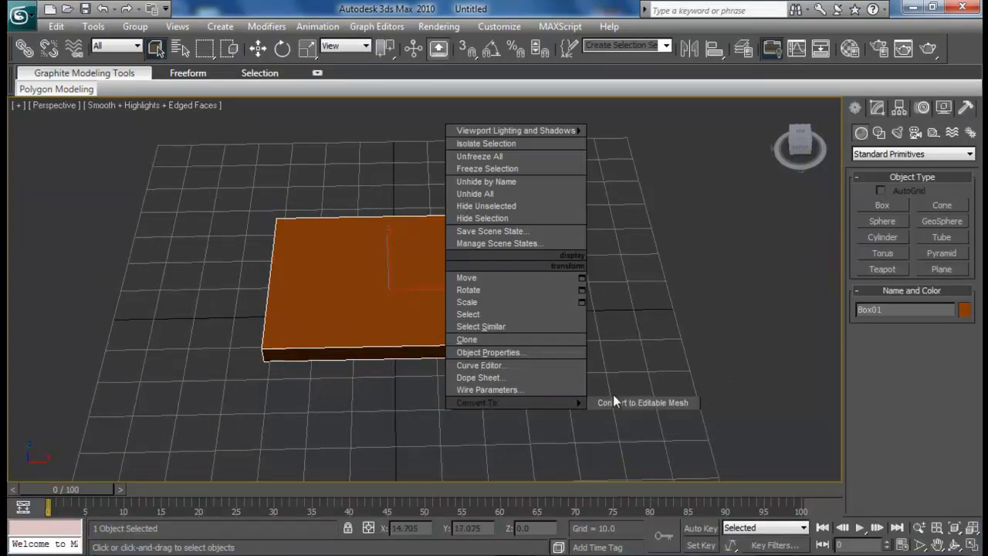
# - Convert the flat box to an Editable Poly via the right-click Convert To menu
pyautogui.click(643, 401)
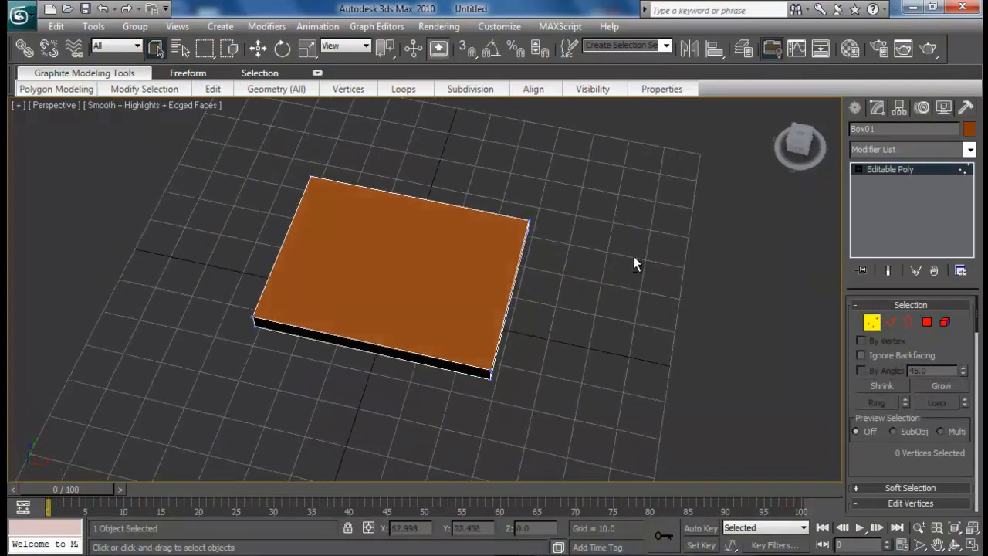
# - In Top view, scale one end's vertices down to taper the slab into a wedge
pyautogui.press('t')
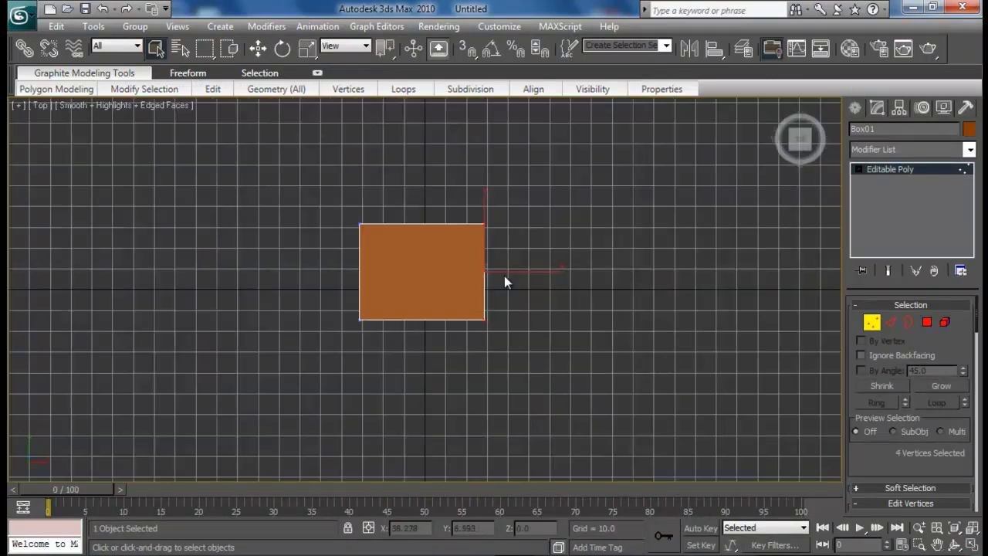
pyautogui.moveTo(517, 286)
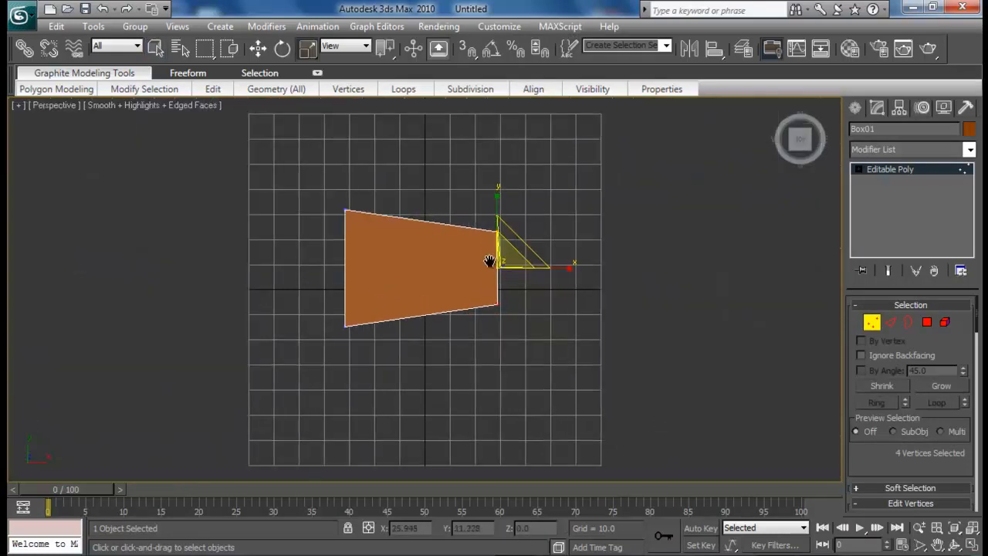
pyautogui.moveTo(491, 260); pyautogui.dragTo(482, 269)
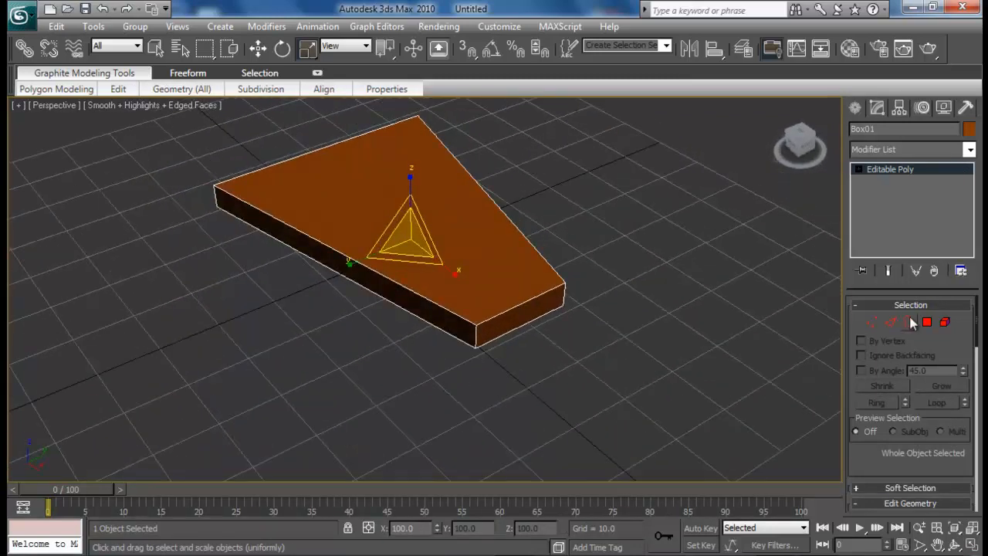
pyautogui.click(926, 322)
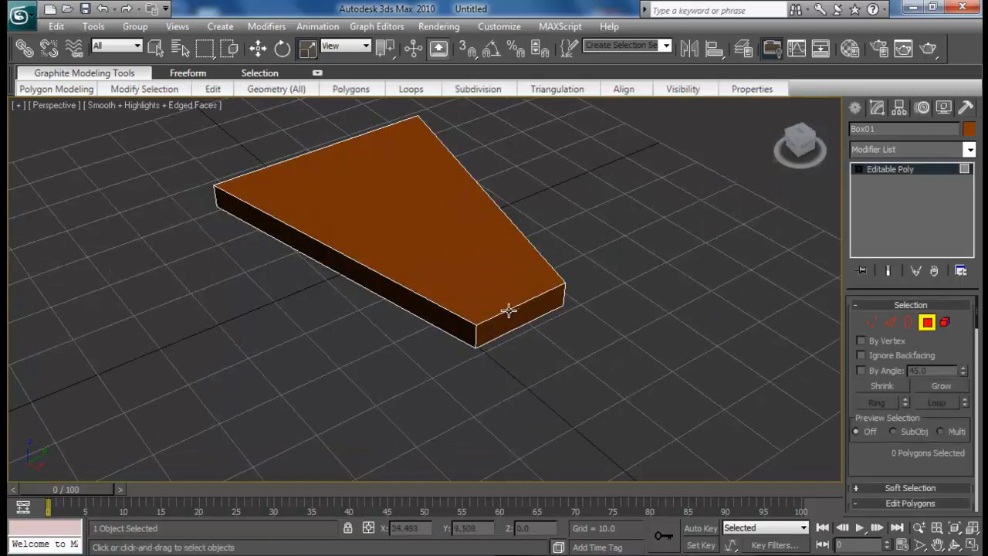
pyautogui.click(509, 309)
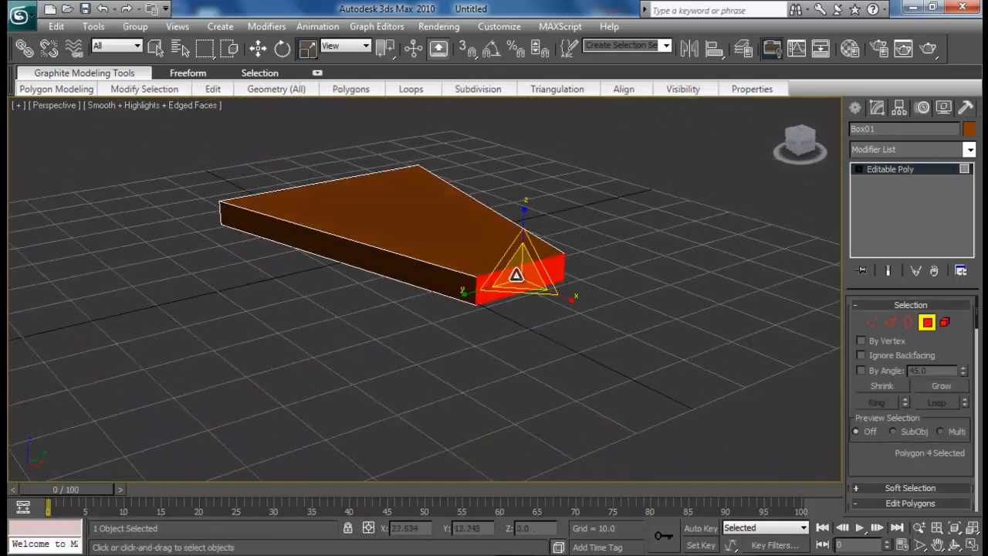
pyautogui.click(927, 322)
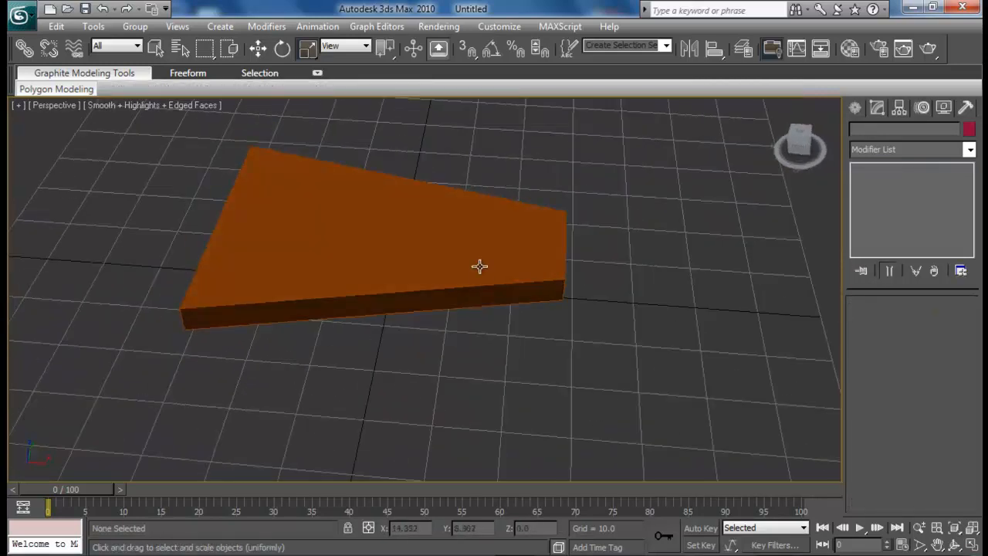
pyautogui.moveTo(479, 266); pyautogui.dragTo(429, 240)
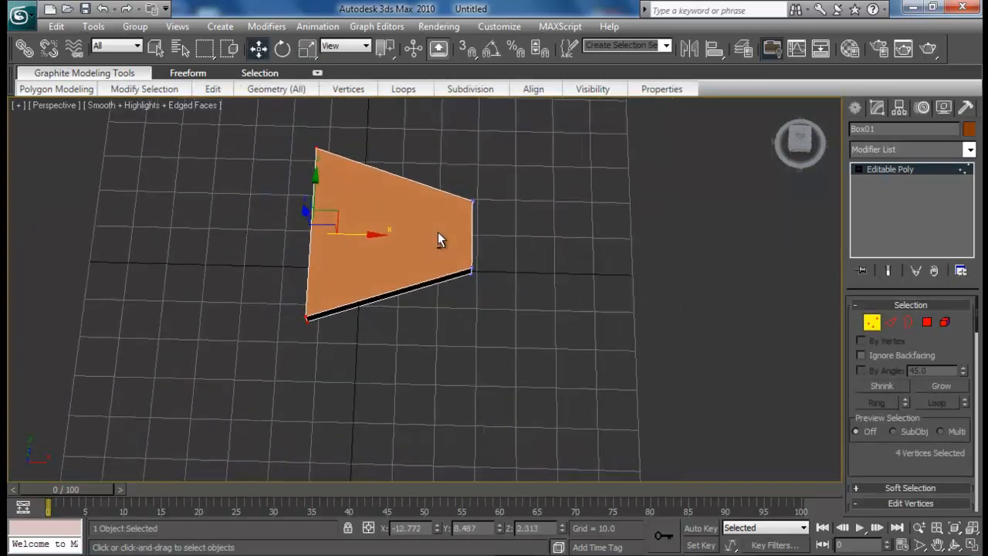
pyautogui.click(889, 323)
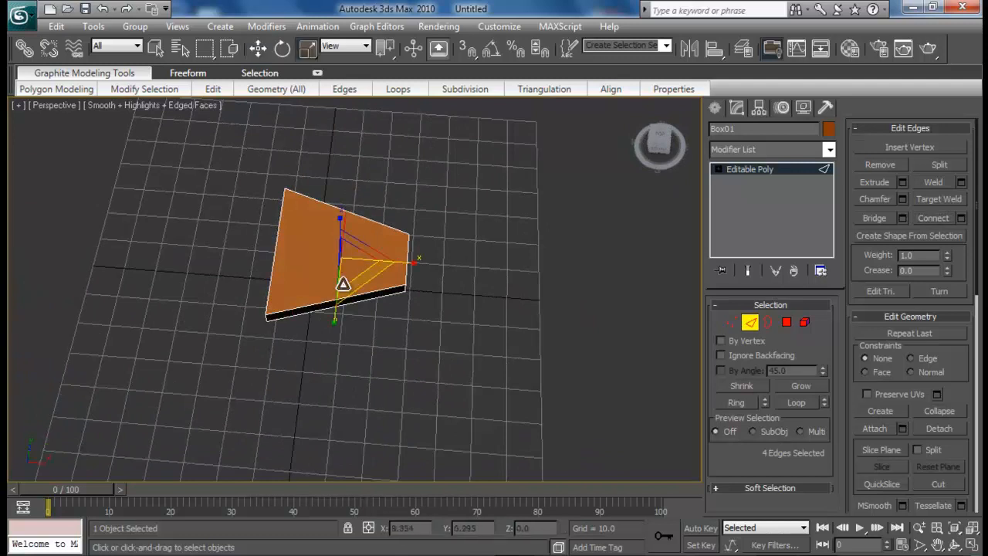
# - Select the blade's long side edges and Connect them with a set segment count of edge loops
pyautogui.moveTo(343, 284); pyautogui.dragTo(340, 307)
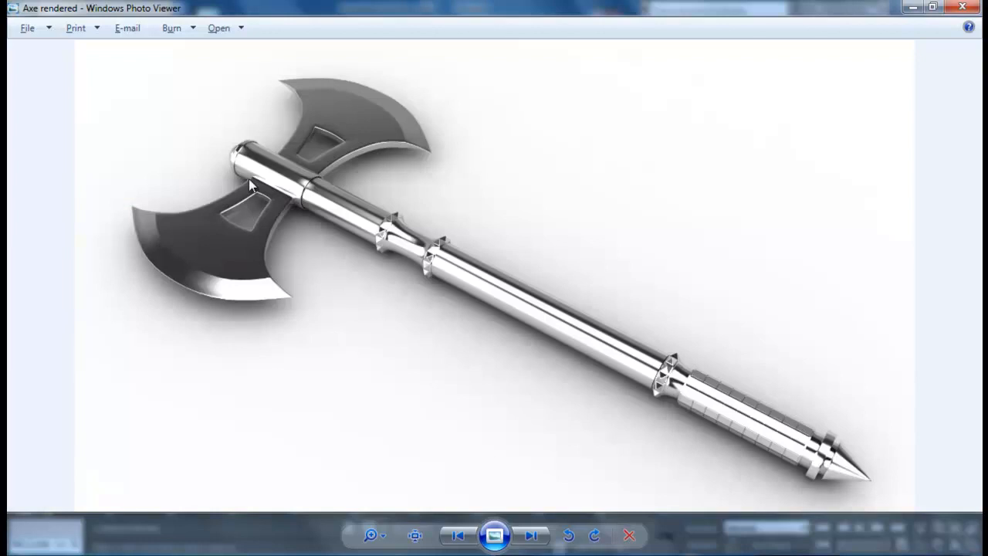
pyautogui.moveTo(249, 216)
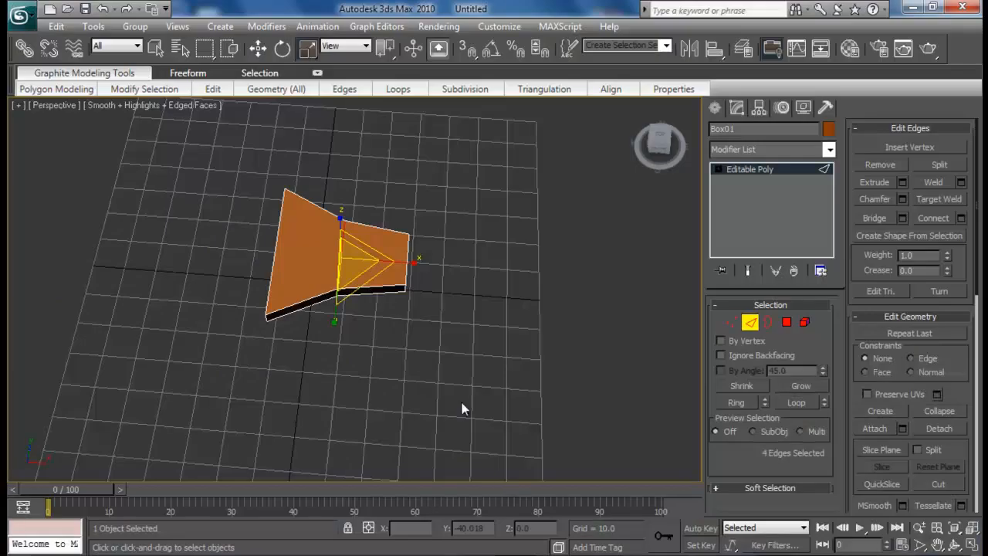
pyautogui.moveTo(463, 408); pyautogui.dragTo(337, 362)
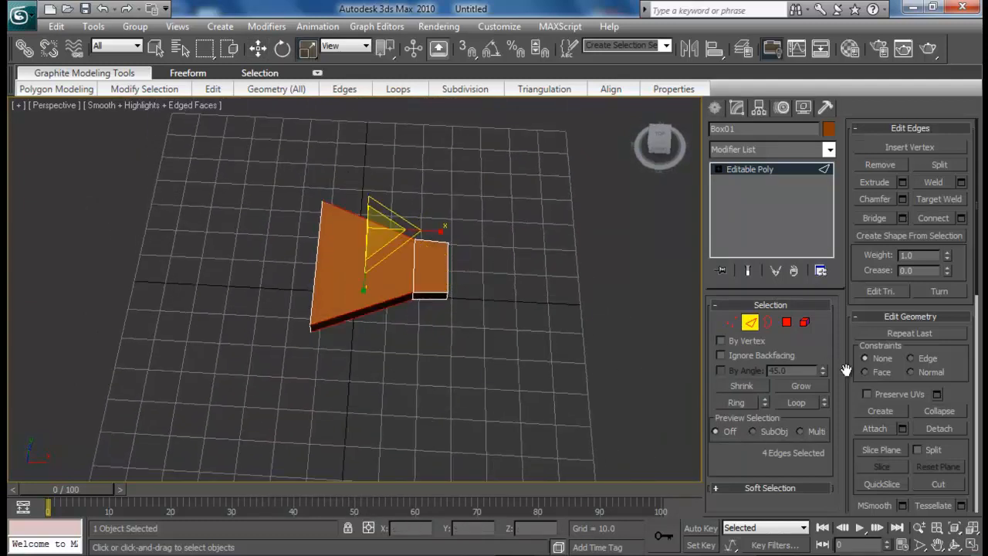
pyautogui.click(960, 218)
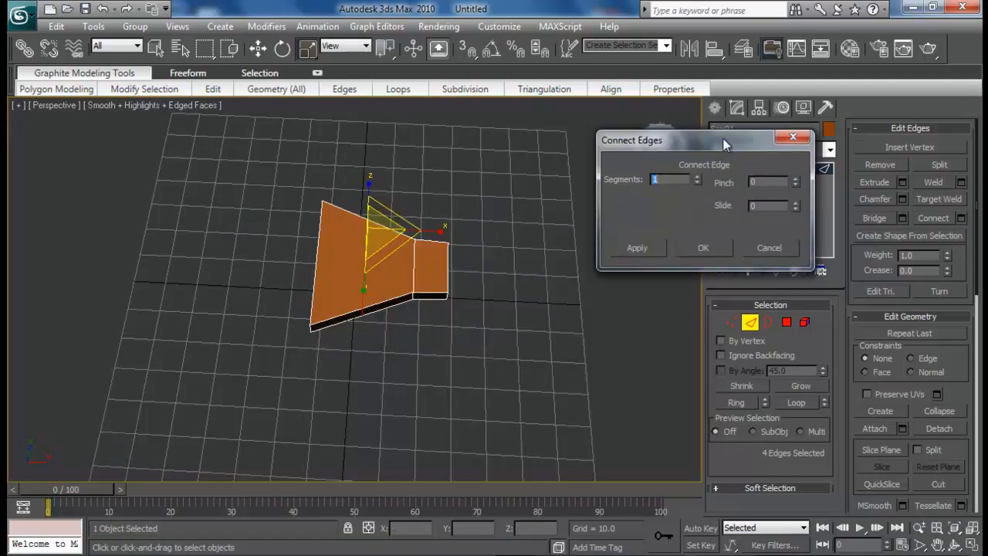
pyautogui.click(702, 247)
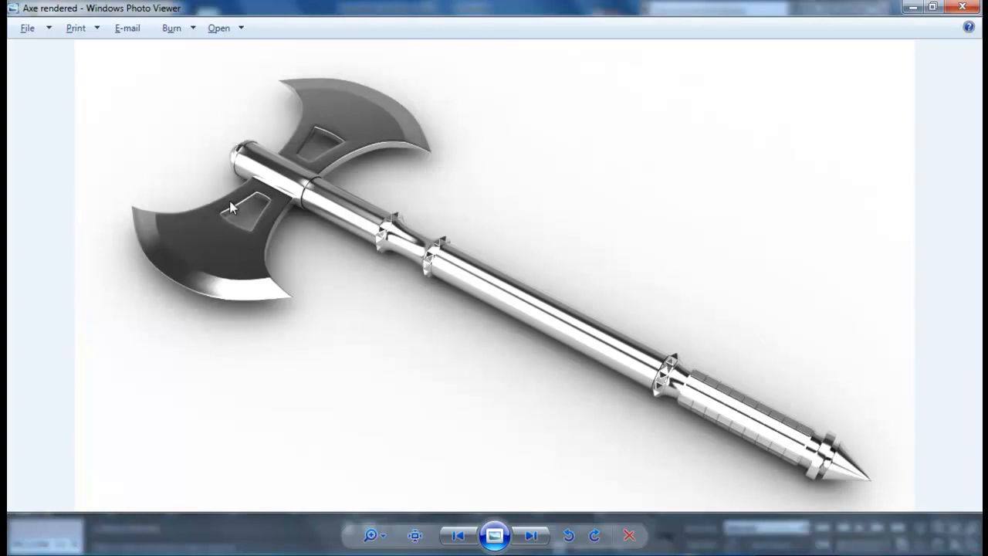
pyautogui.moveTo(222, 223)
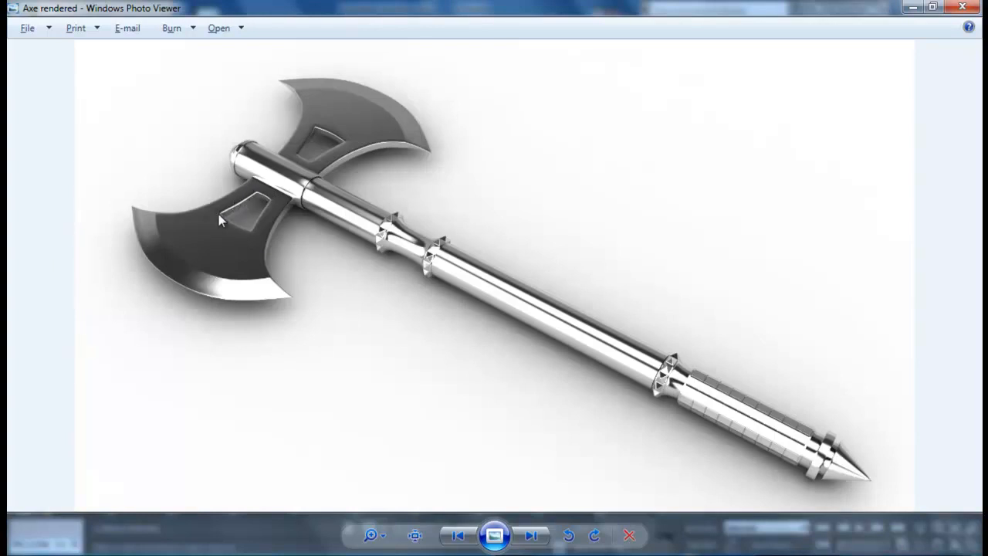
pyautogui.moveTo(228, 216)
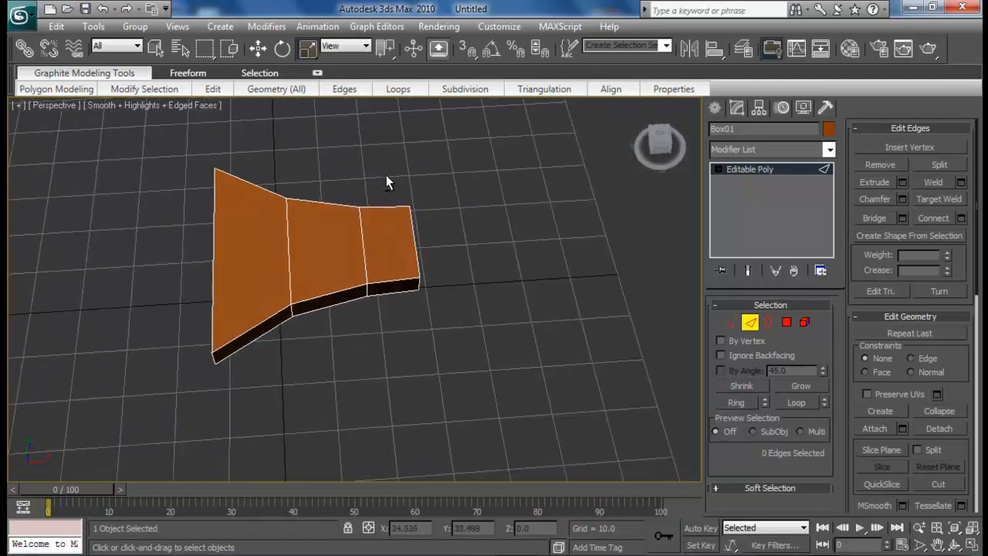
pyautogui.moveTo(238, 222)
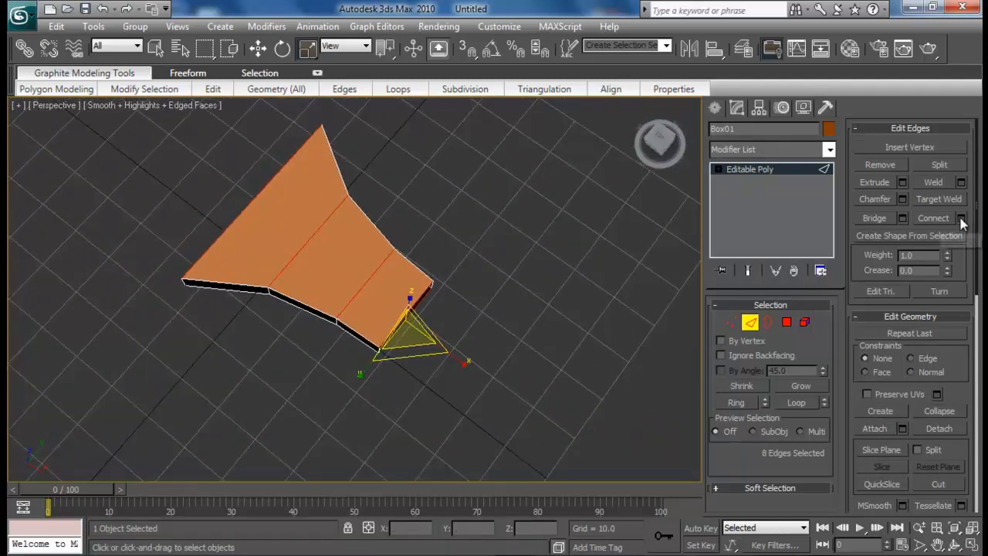
# - Connect the long edges into lengthwise loops and delete the central polygons to open a hole
pyautogui.click(960, 218)
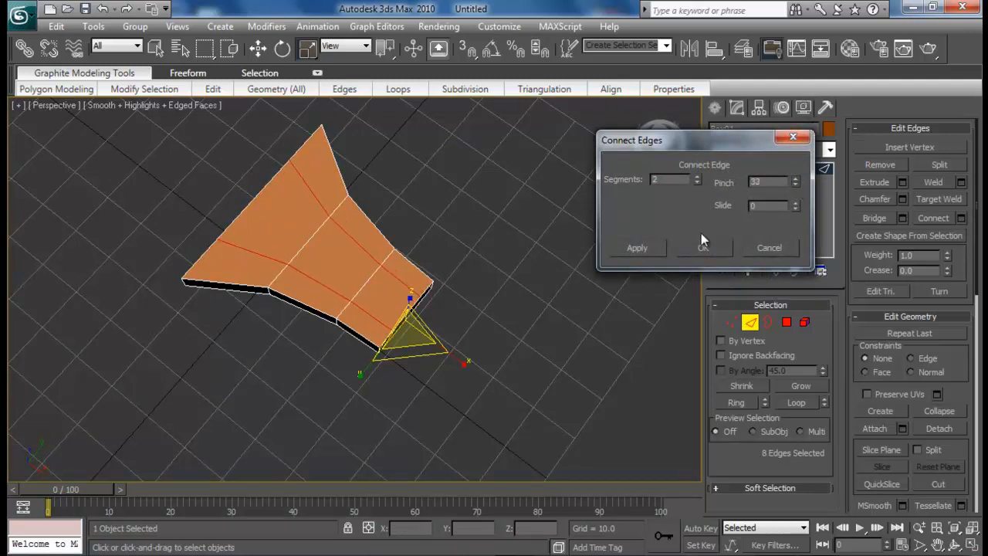
pyautogui.click(704, 247)
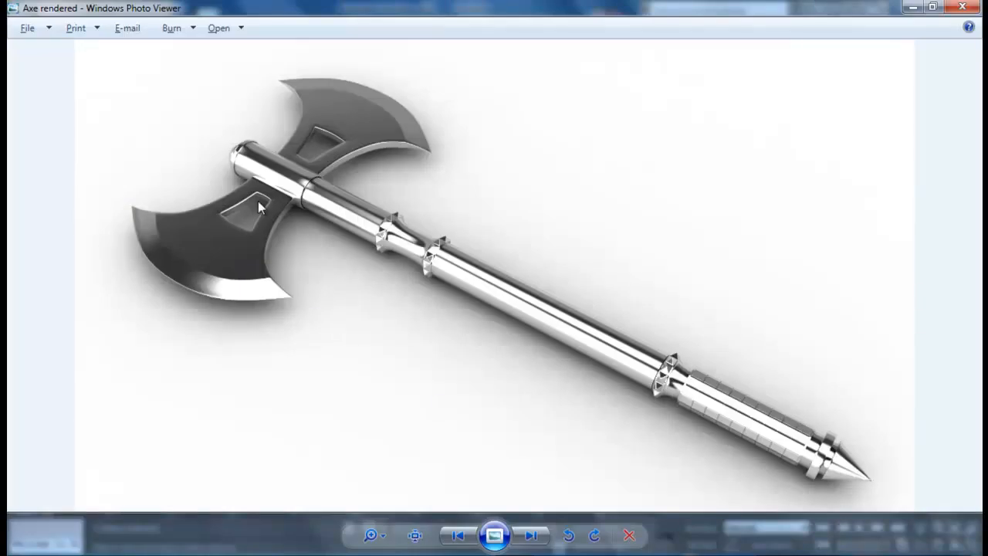
pyautogui.moveTo(268, 192)
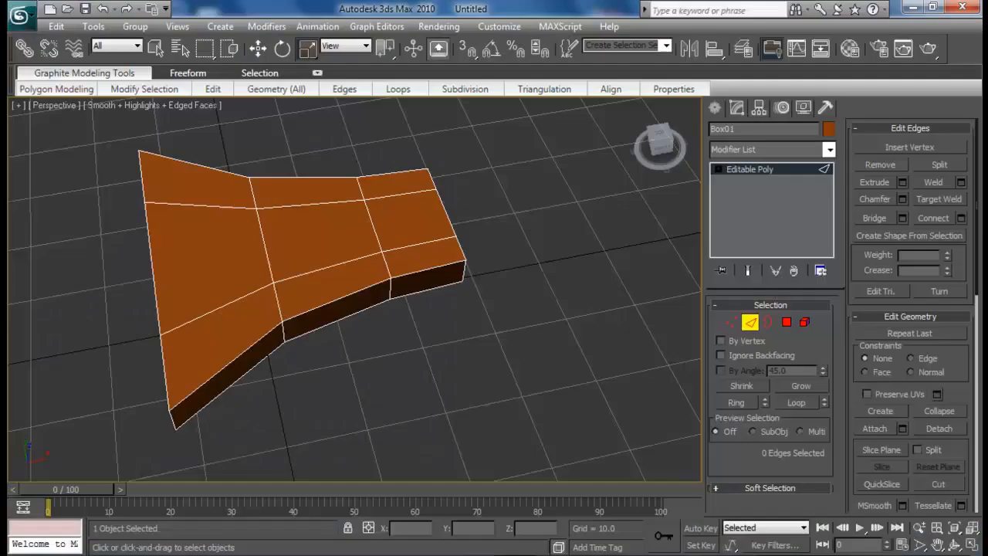
pyautogui.click(731, 322)
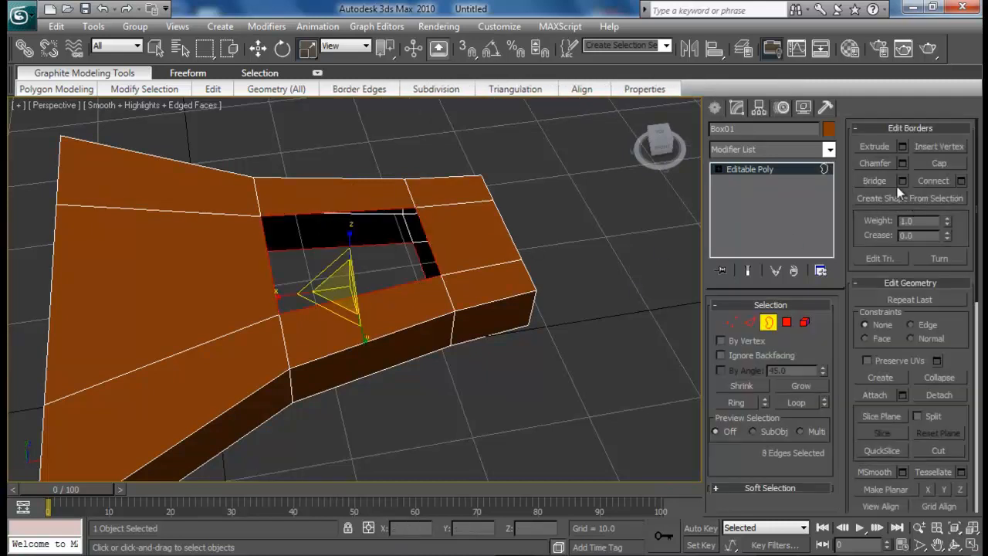
# - Bridge the hole's front and back borders into solid inner walls and orbit to check them
pyautogui.click(902, 180)
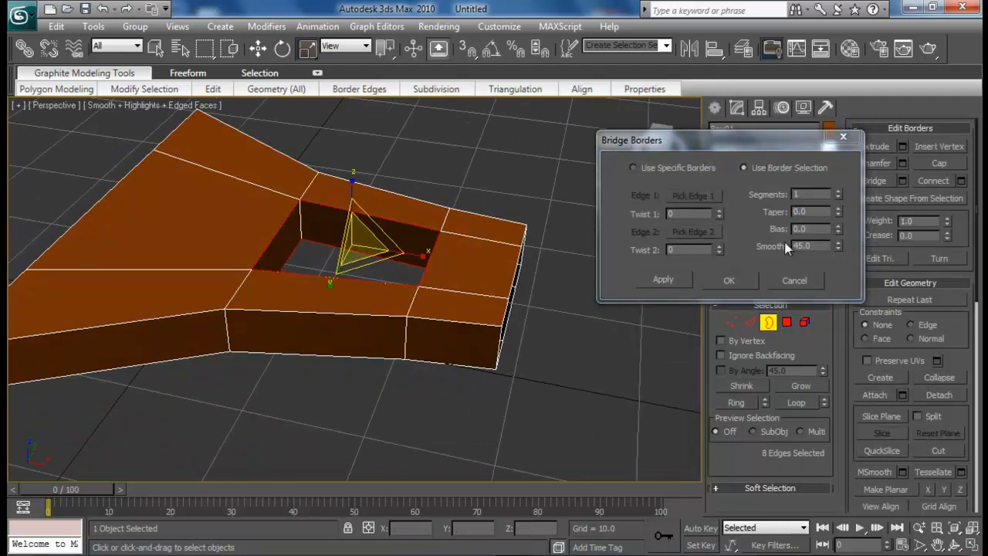
pyautogui.click(728, 280)
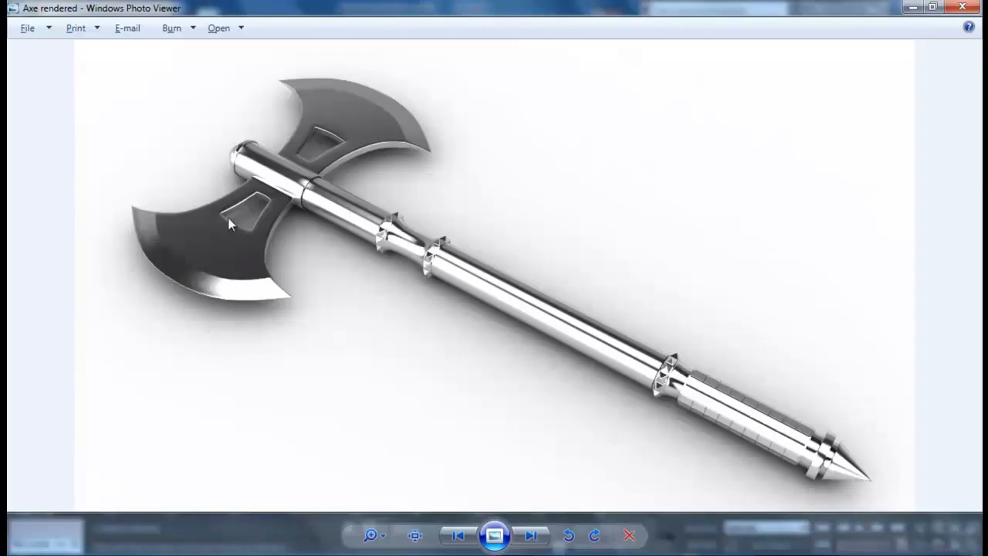
pyautogui.moveTo(224, 209)
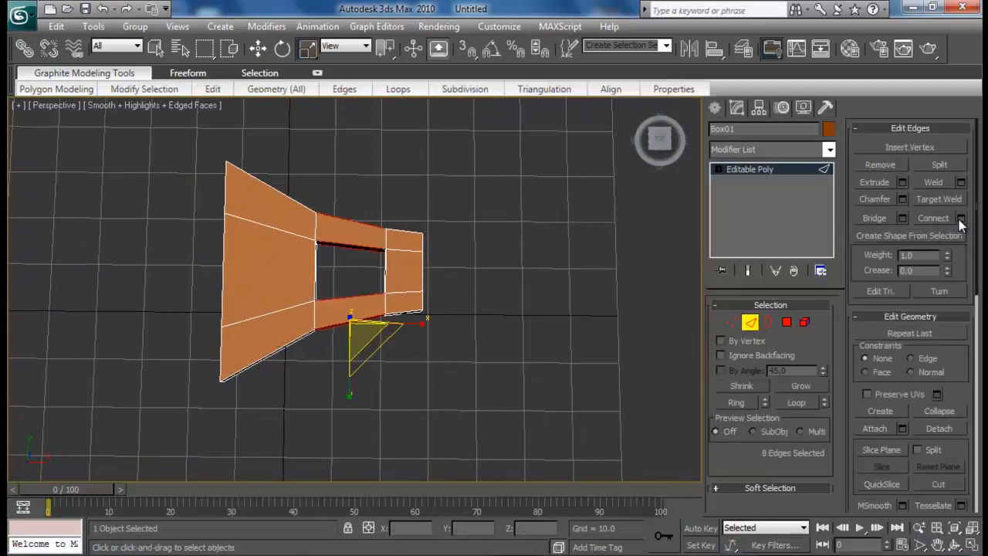
pyautogui.click(960, 218)
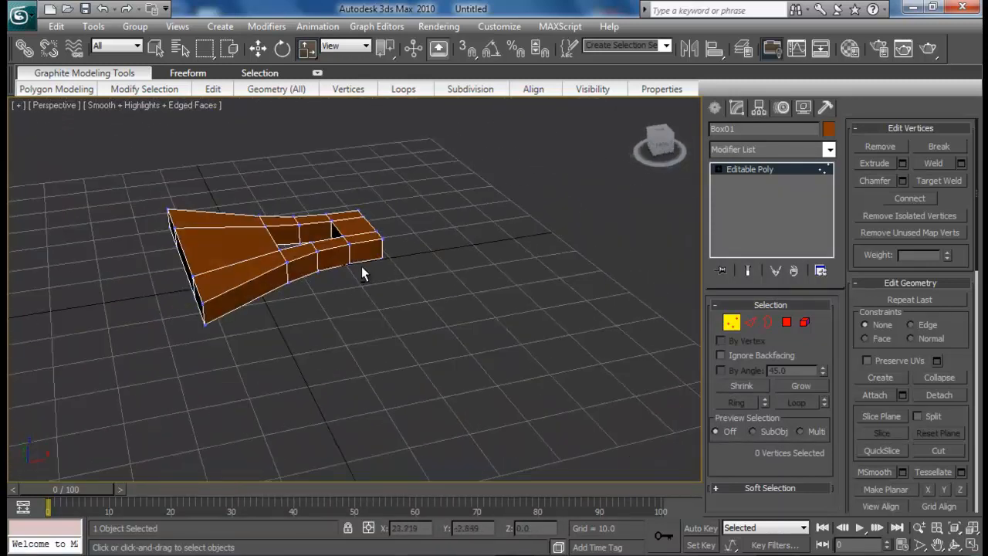
pyautogui.moveTo(363, 274); pyautogui.dragTo(379, 306)
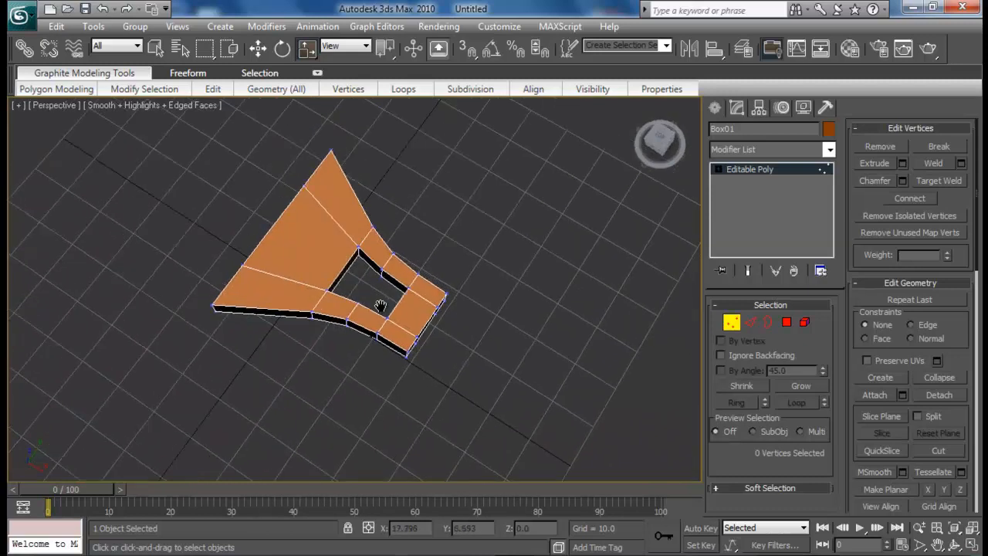
pyautogui.moveTo(379, 306); pyautogui.dragTo(324, 255)
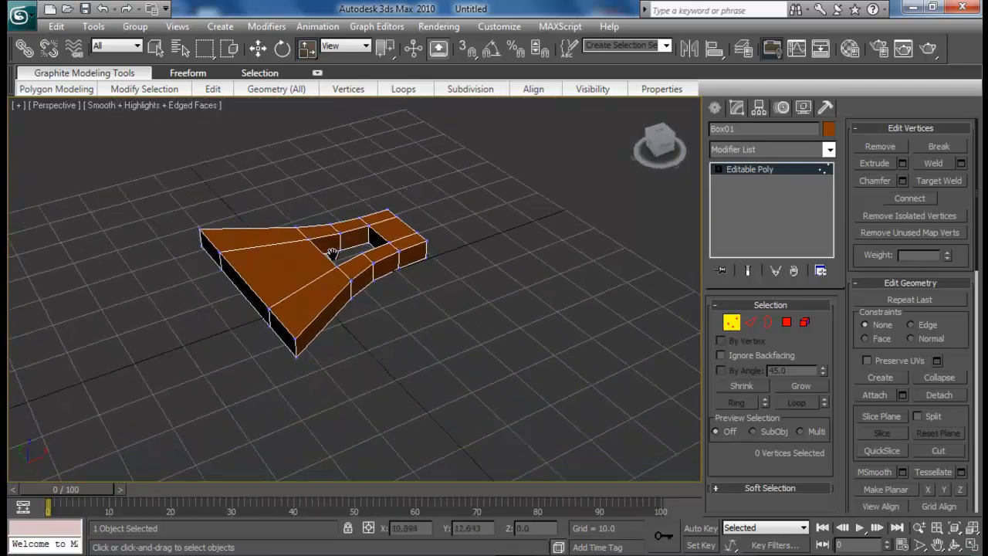
pyautogui.moveTo(331, 254); pyautogui.dragTo(317, 229)
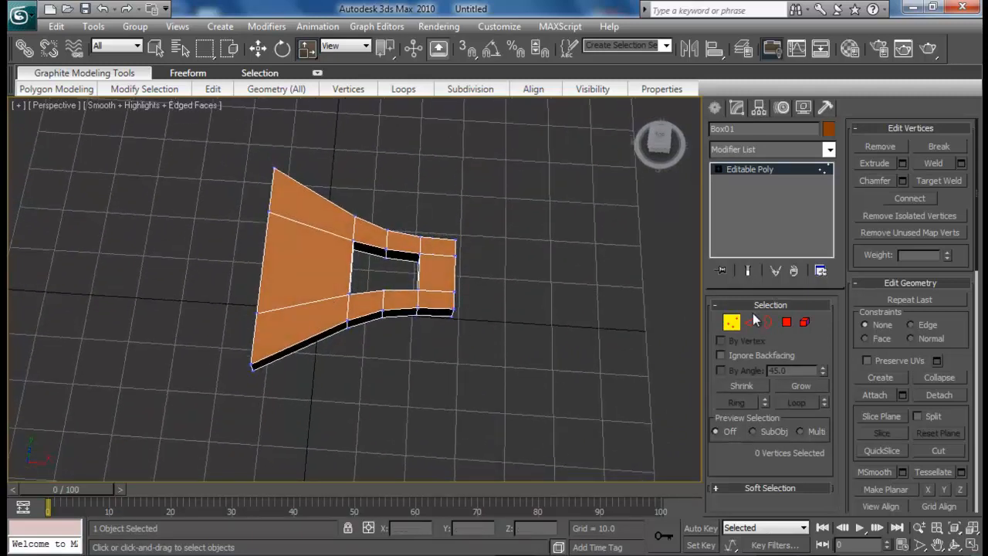
# - Connect an extra edge loop across the blade, then pull vertices to curve its outline
pyautogui.click(751, 322)
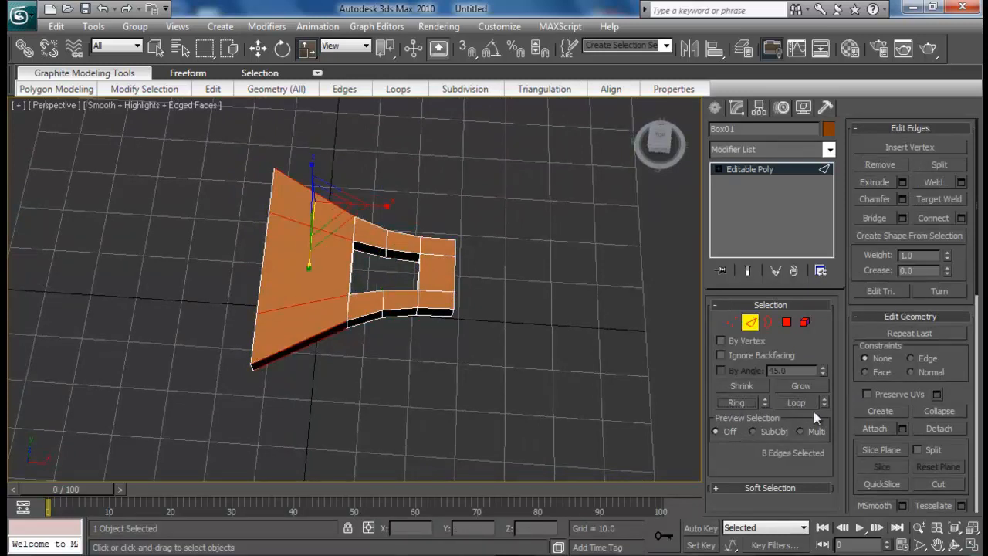
pyautogui.moveTo(960, 220)
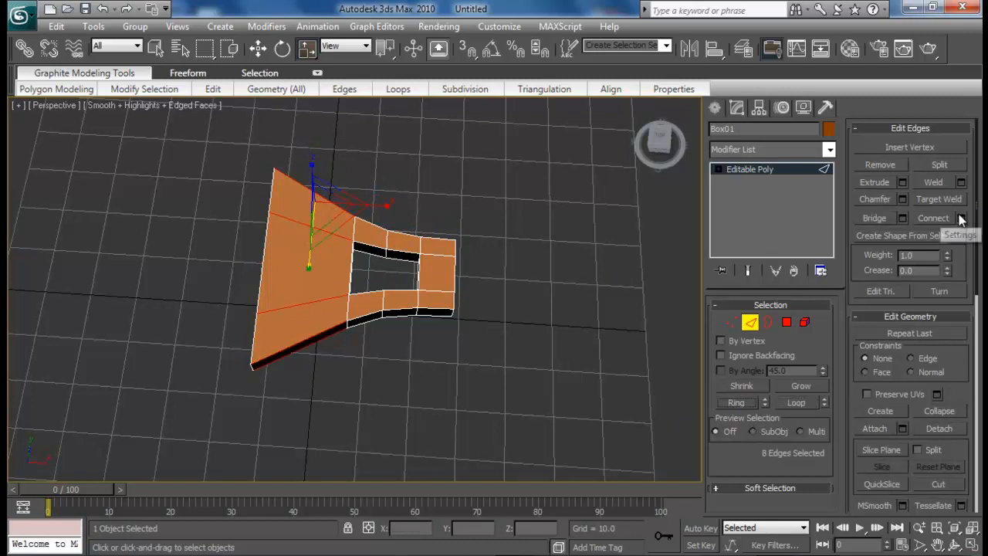
pyautogui.click(960, 217)
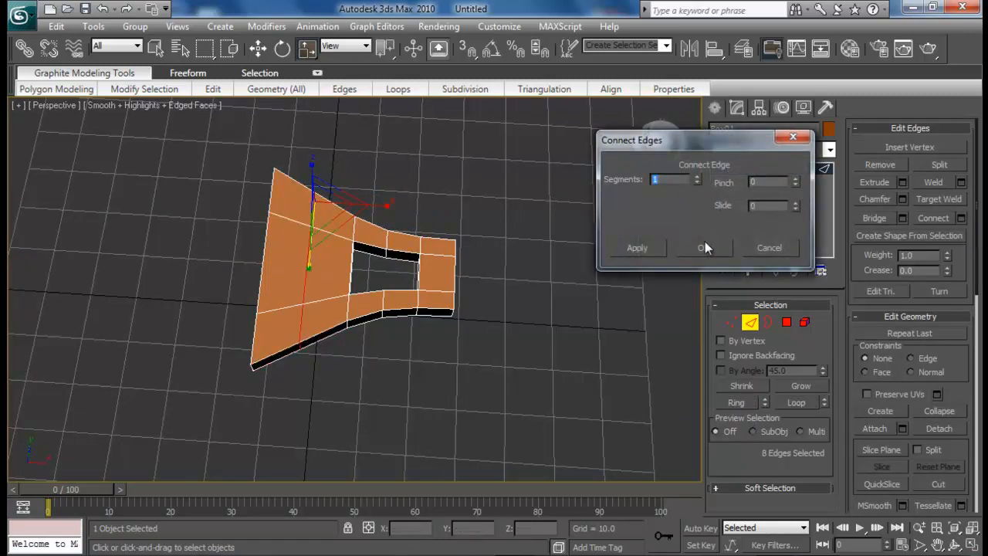
pyautogui.click(704, 247)
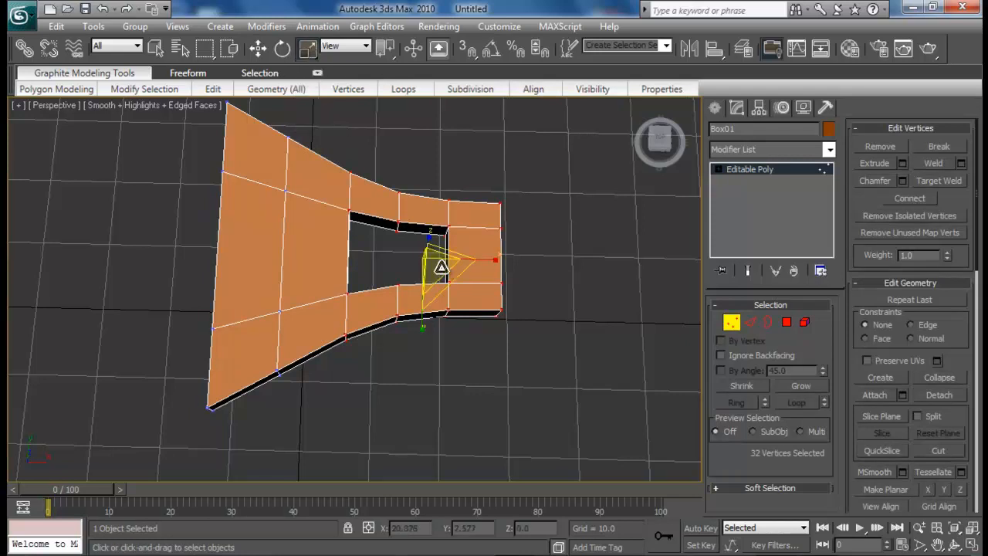
pyautogui.moveTo(440, 265); pyautogui.dragTo(445, 312)
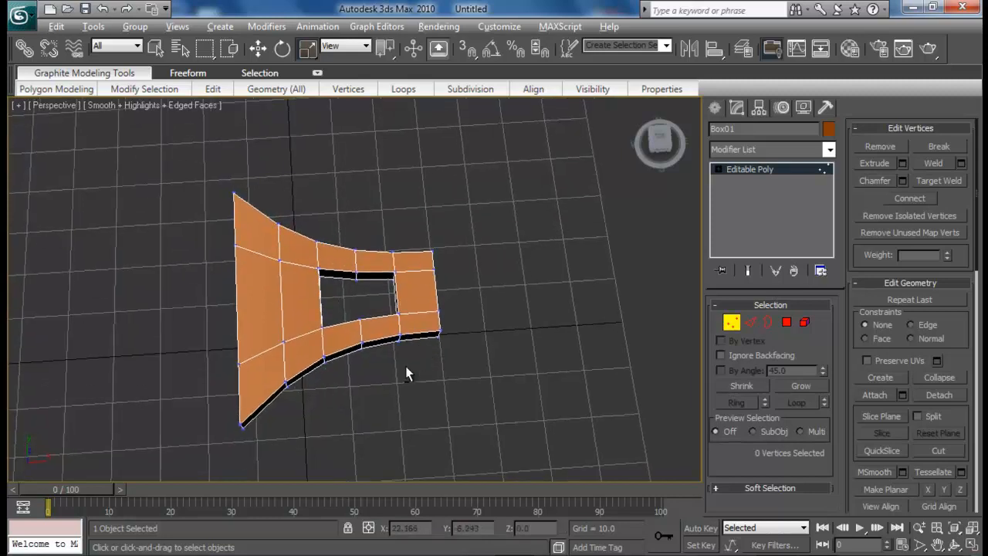
pyautogui.moveTo(409, 372); pyautogui.dragTo(322, 397)
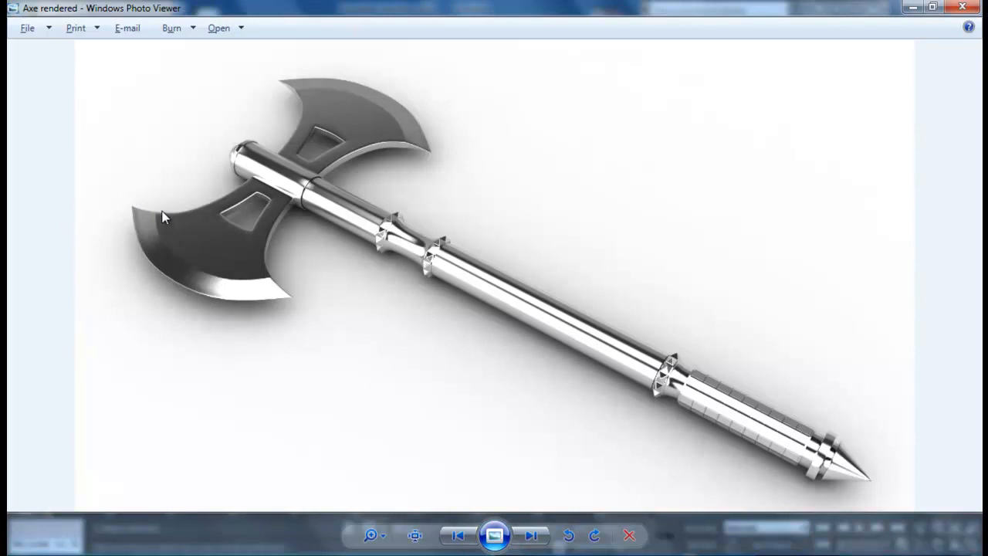
pyautogui.moveTo(189, 261)
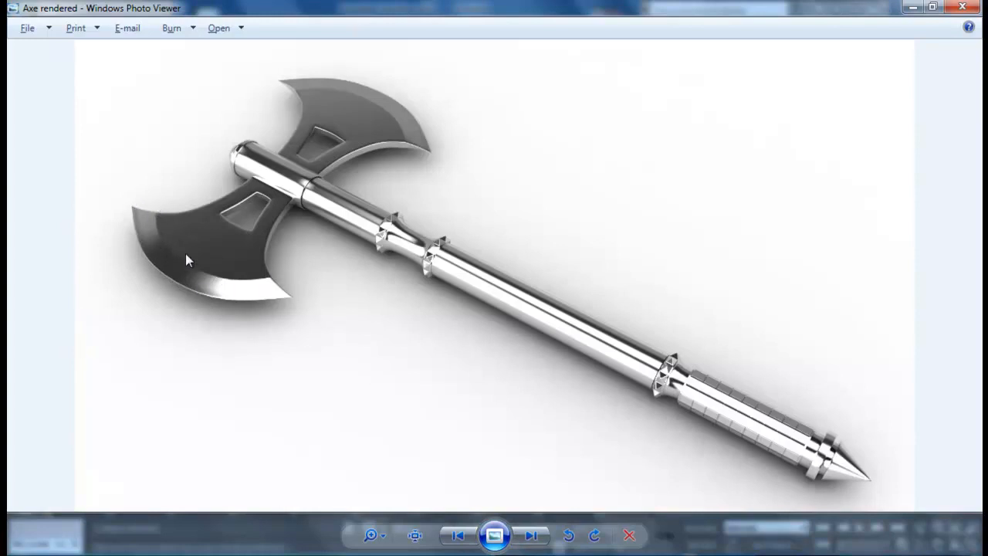
pyautogui.moveTo(207, 331)
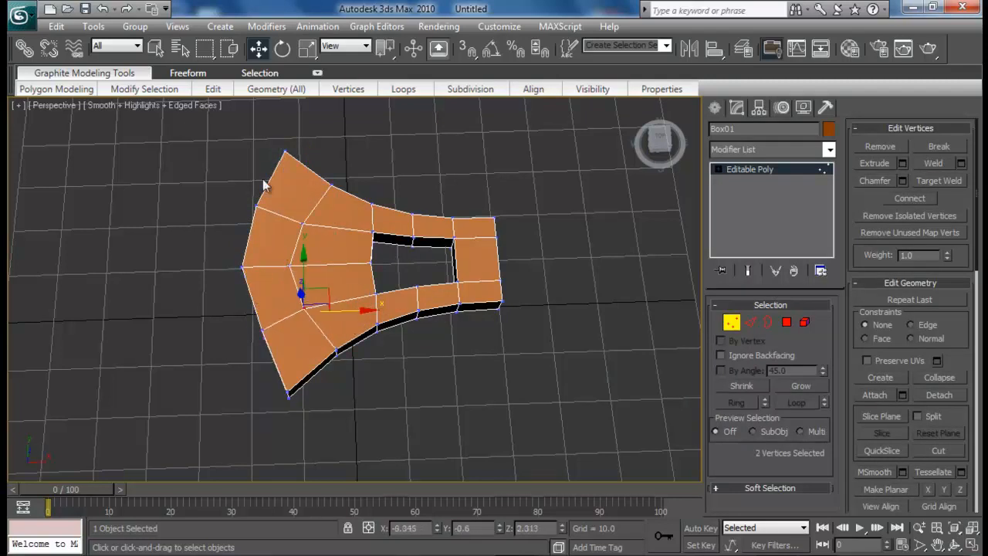
pyautogui.moveTo(291, 201)
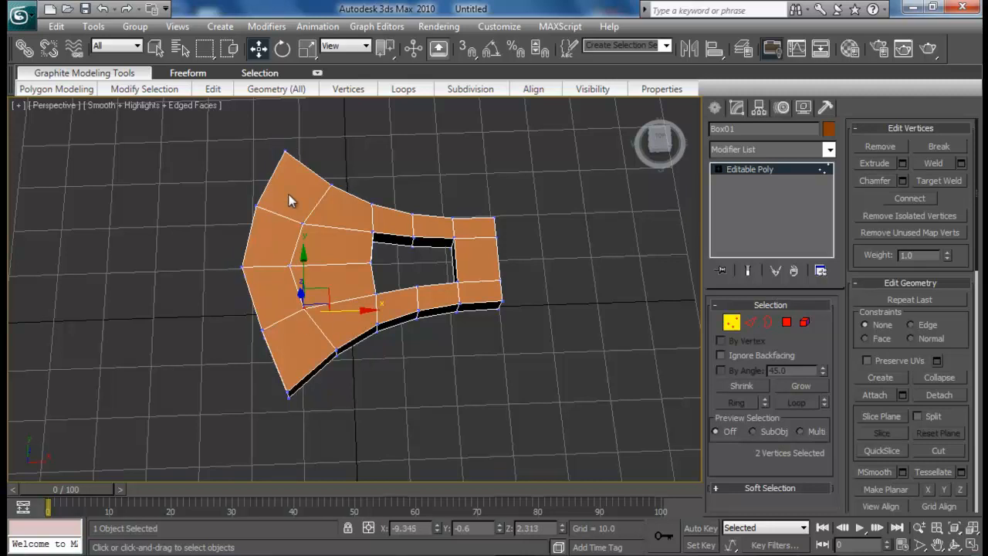
pyautogui.moveTo(267, 405)
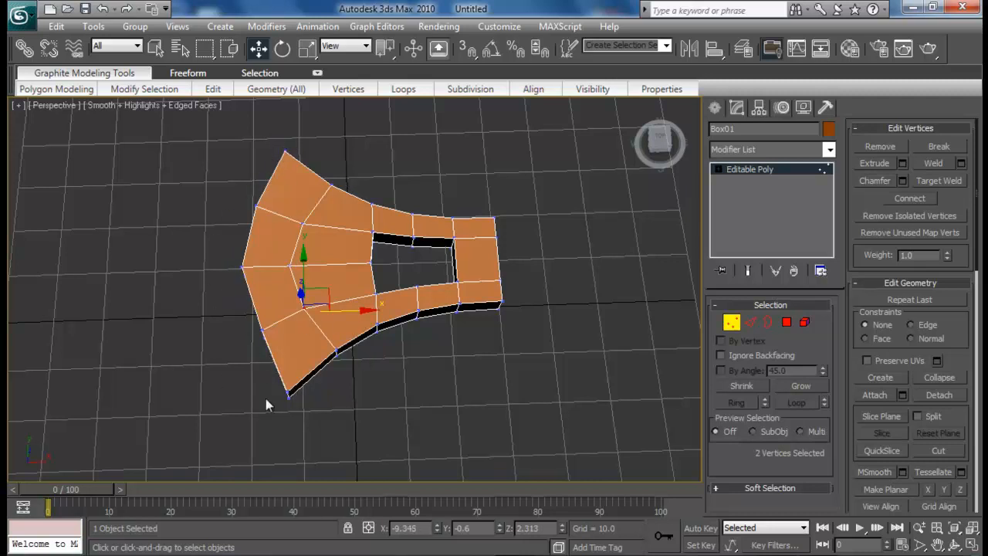
# - Move vertices near the blade's lower left corner to smooth the curved outline
pyautogui.moveTo(265, 404); pyautogui.dragTo(278, 355)
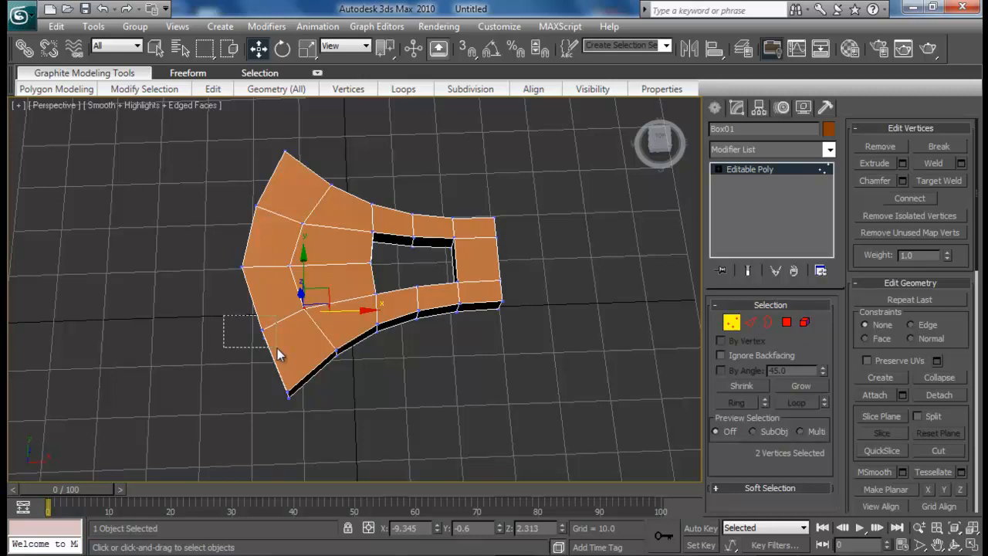
pyautogui.moveTo(301, 293); pyautogui.dragTo(259, 319)
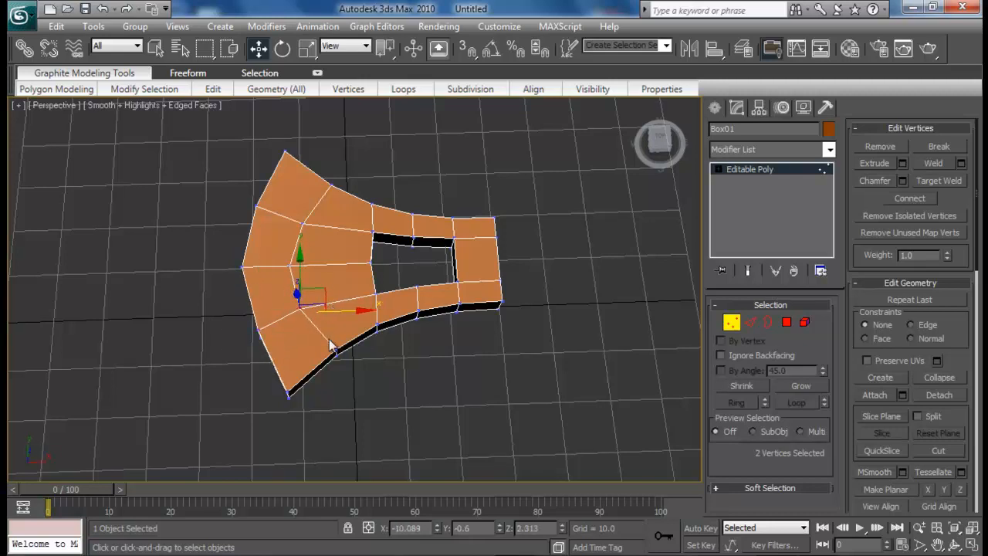
pyautogui.moveTo(297, 306); pyautogui.dragTo(355, 352)
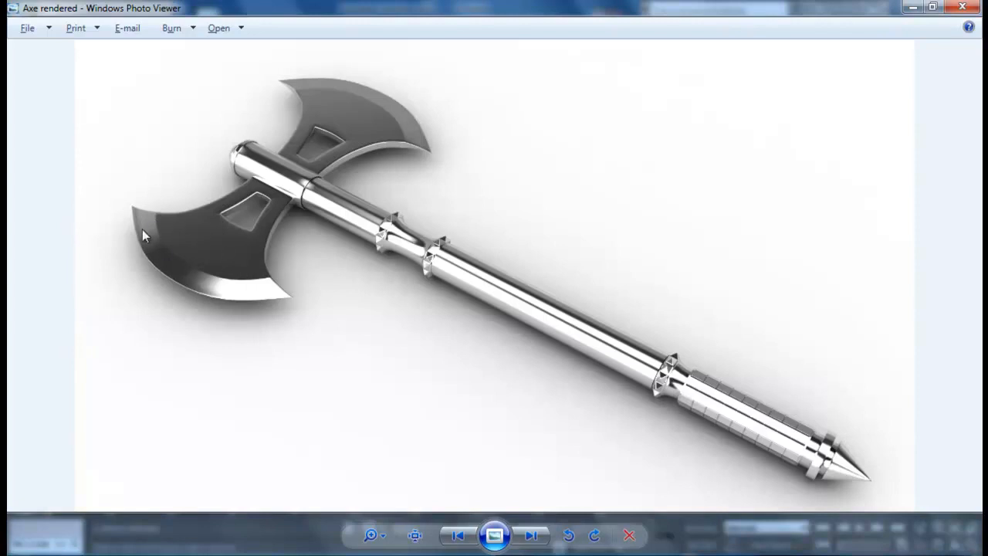
pyautogui.moveTo(162, 219)
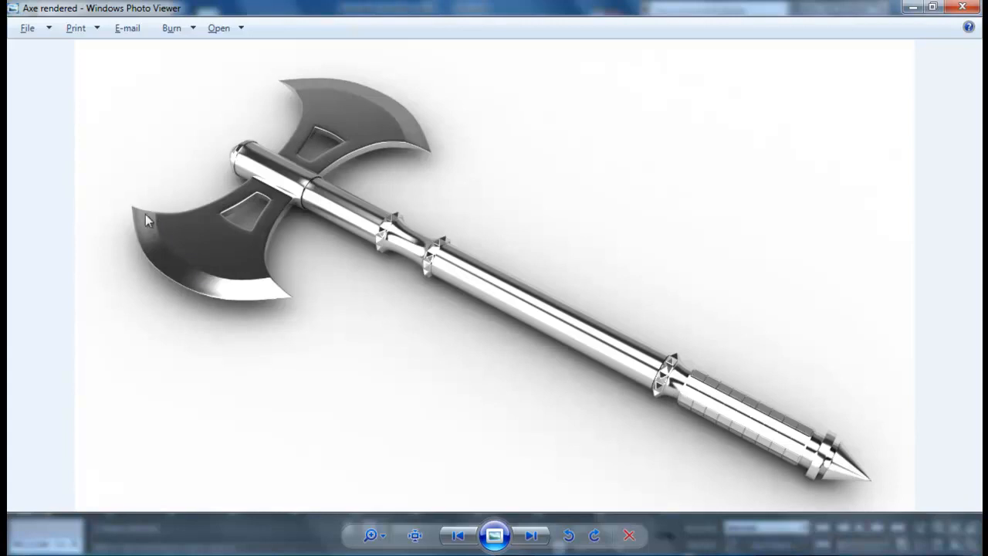
pyautogui.moveTo(188, 198)
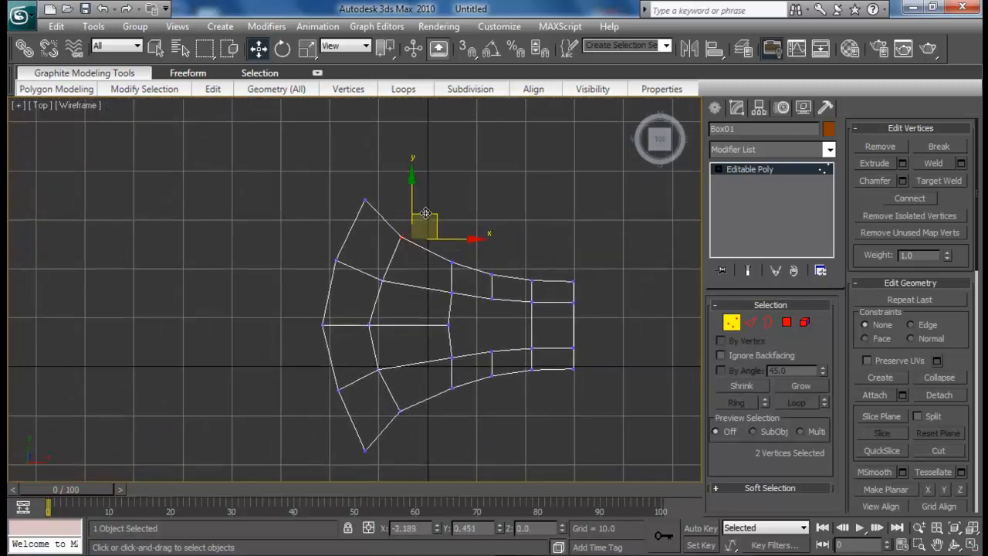
# - Raise the upper corner vertices so the cutting edge sweeps out into a pointed tip
pyautogui.moveTo(424, 224); pyautogui.dragTo(383, 278)
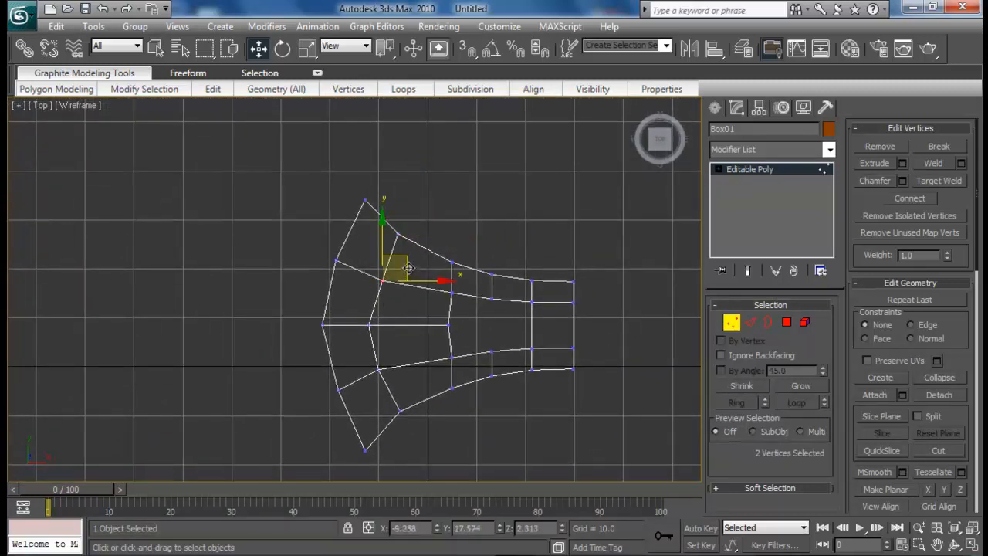
pyautogui.moveTo(398, 266); pyautogui.dragTo(386, 334)
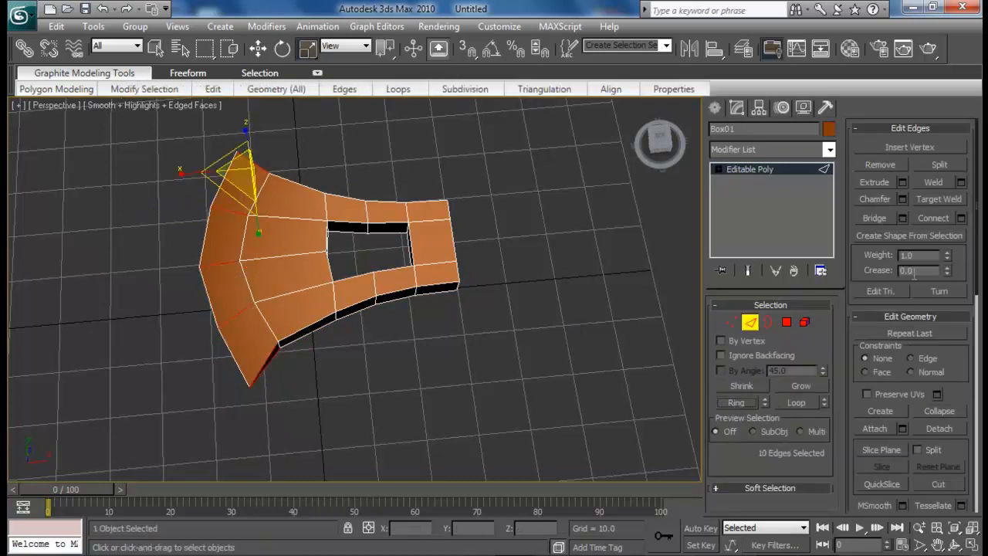
# - Connect a 1-segment edge loop across the blade and move its new vertex to follow the curve
pyautogui.click(960, 218)
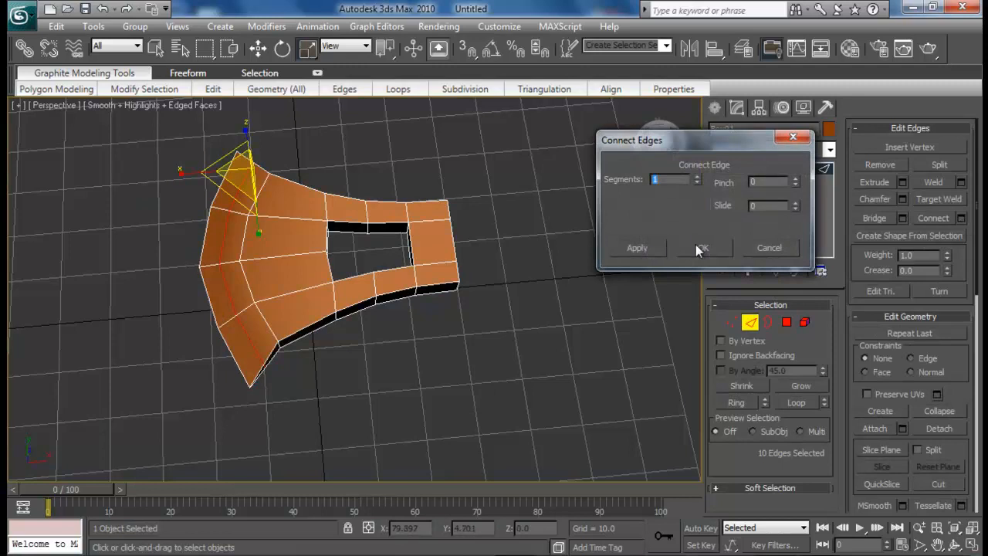
pyautogui.click(700, 247)
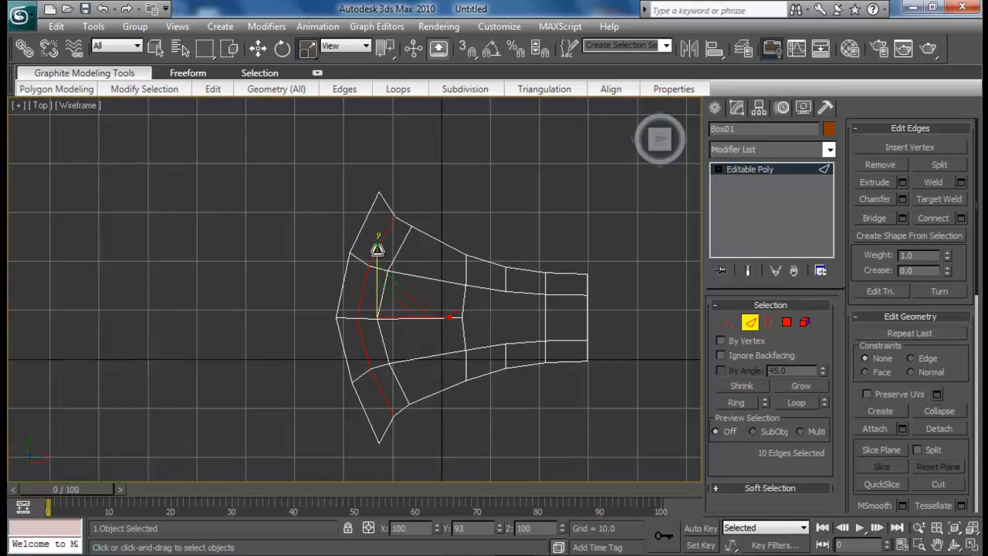
pyautogui.click(445, 378)
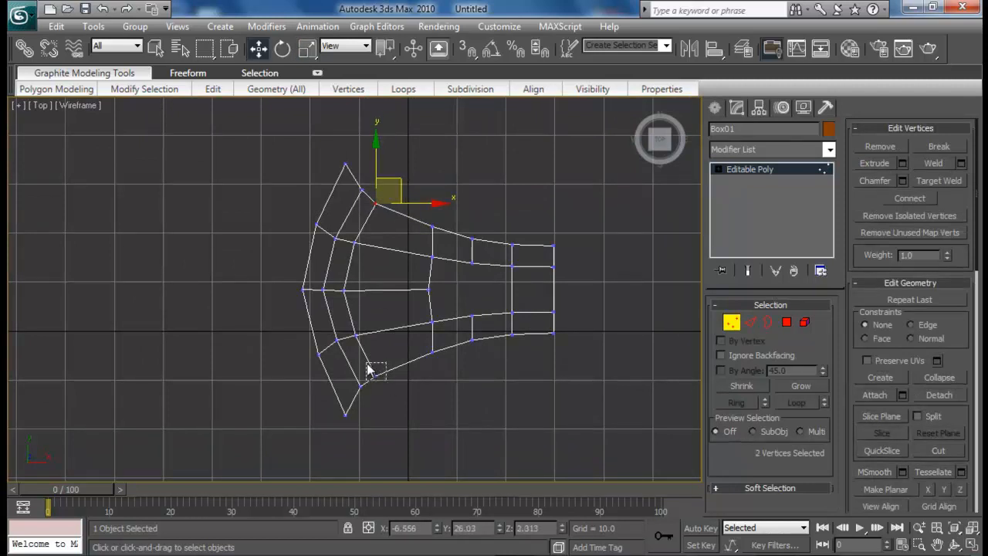
pyautogui.moveTo(374, 201); pyautogui.dragTo(374, 355)
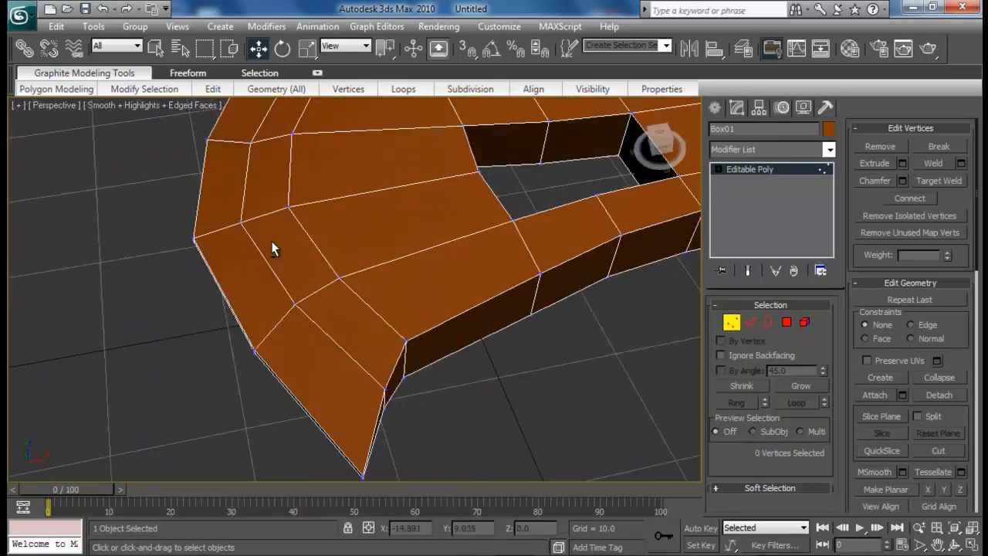
# - Weld the blade's edge vertices with a threshold of 0.81
pyautogui.moveTo(270, 247); pyautogui.dragTo(472, 355)
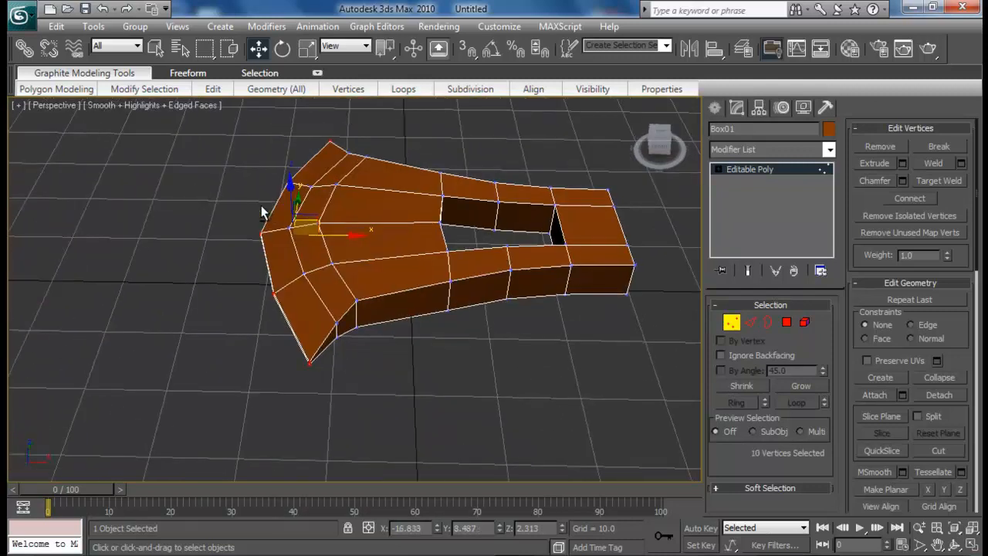
pyautogui.click(960, 163)
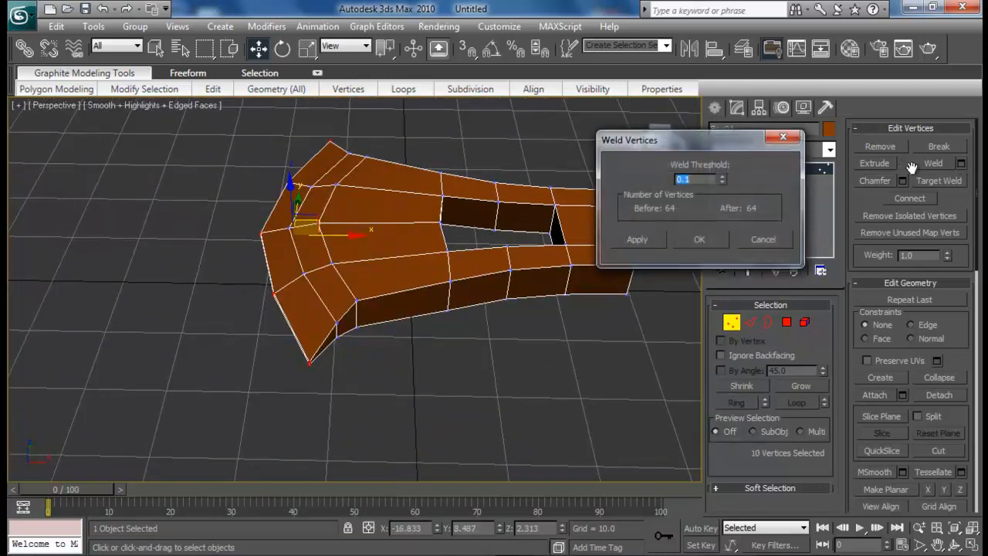
pyautogui.write('0.81')
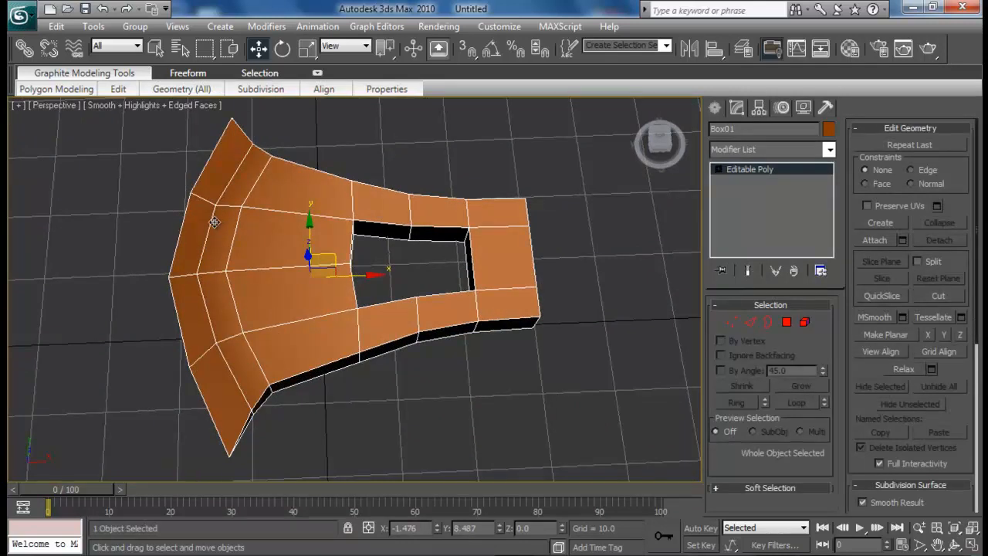
pyautogui.moveTo(728, 323)
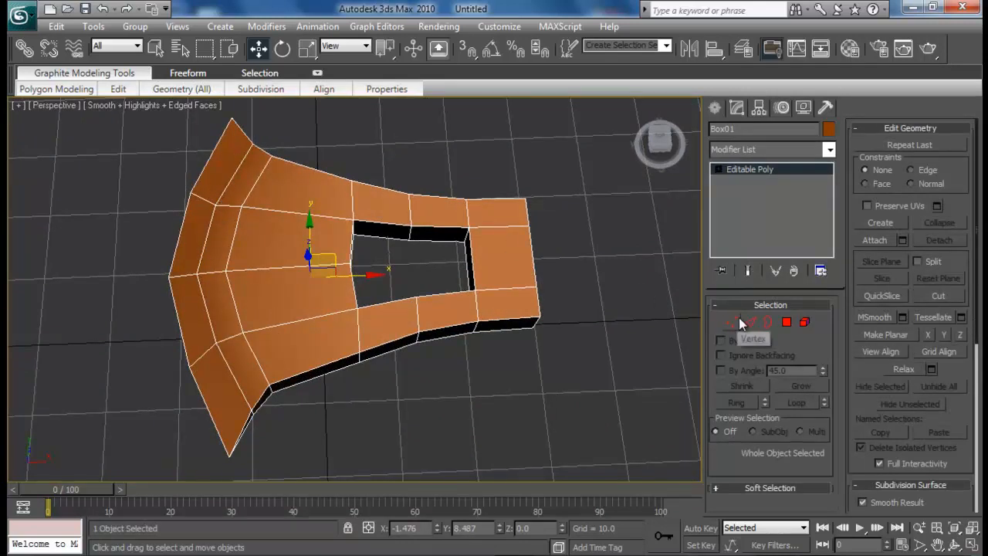
# - Activate Vertex sub-object level on the blade mesh
pyautogui.click(751, 323)
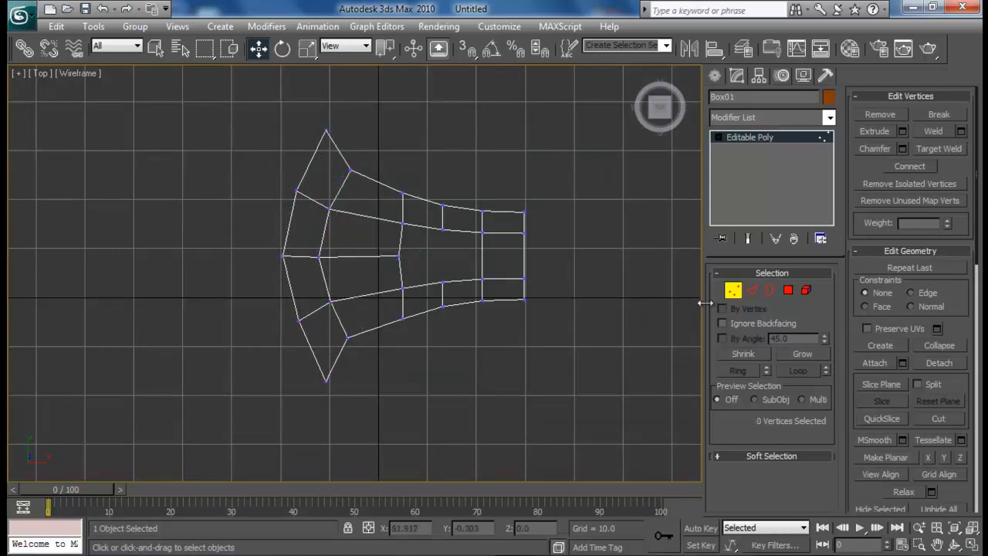
# - Connect the selected edge ring to add a new edge loop across the blade
pyautogui.click(751, 290)
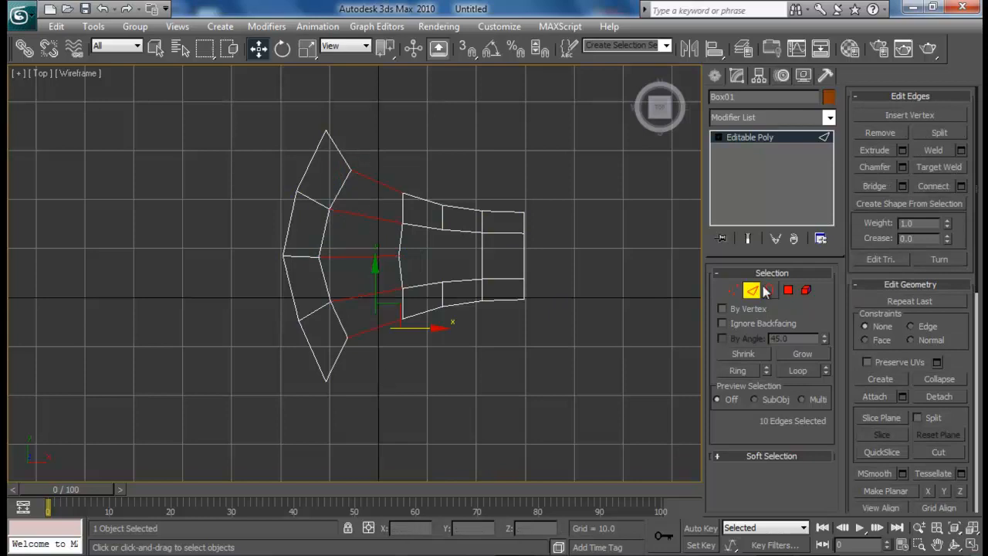
pyautogui.click(942, 186)
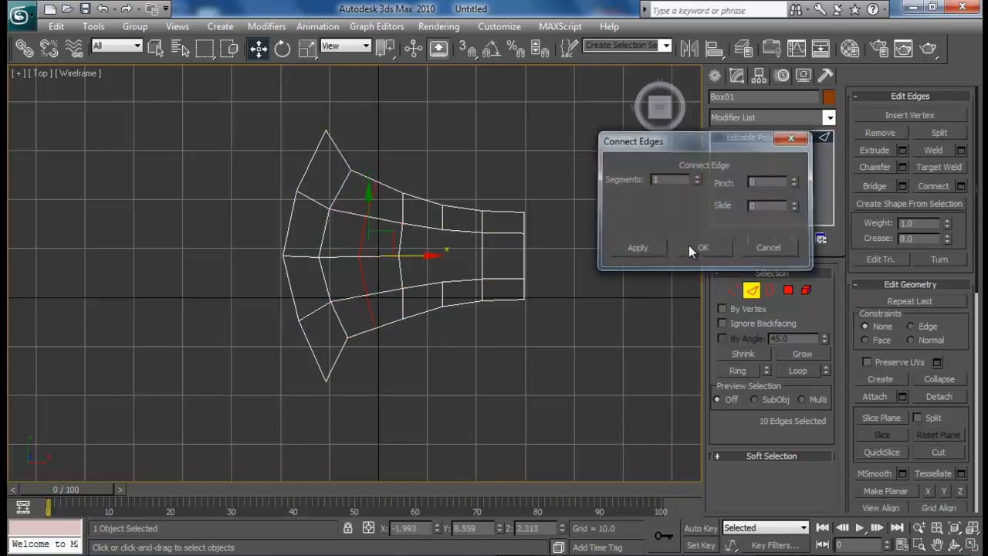
pyautogui.click(703, 247)
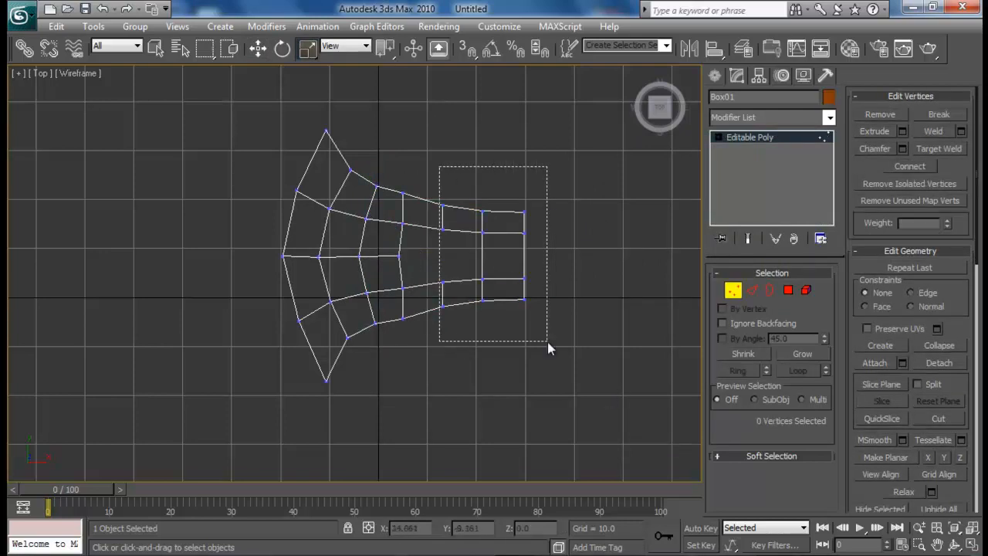
# - Reposition the narrow-end and new-loop vertices in the Top view to follow the blade's curve
pyautogui.moveTo(440, 167); pyautogui.dragTo(548, 348)
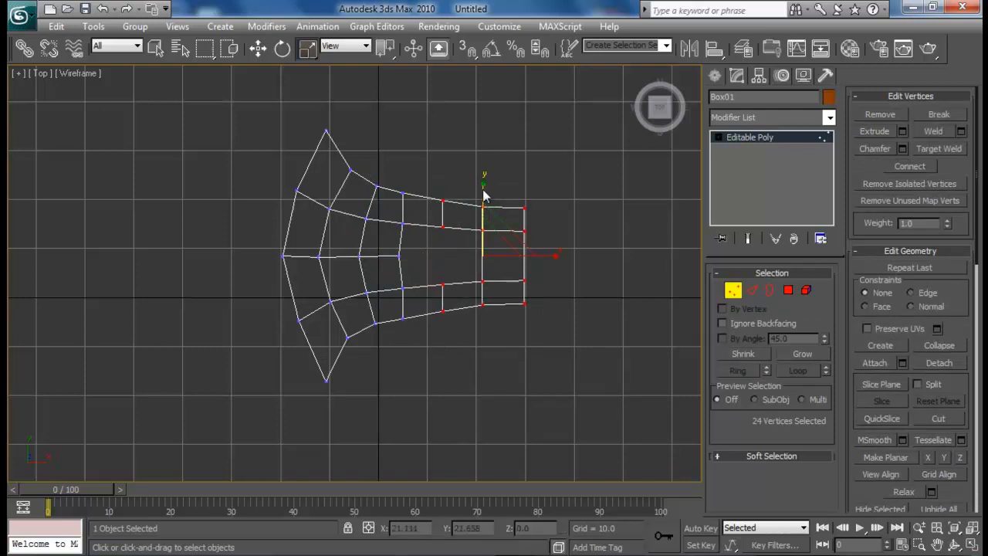
pyautogui.moveTo(207, 105); pyautogui.dragTo(430, 429)
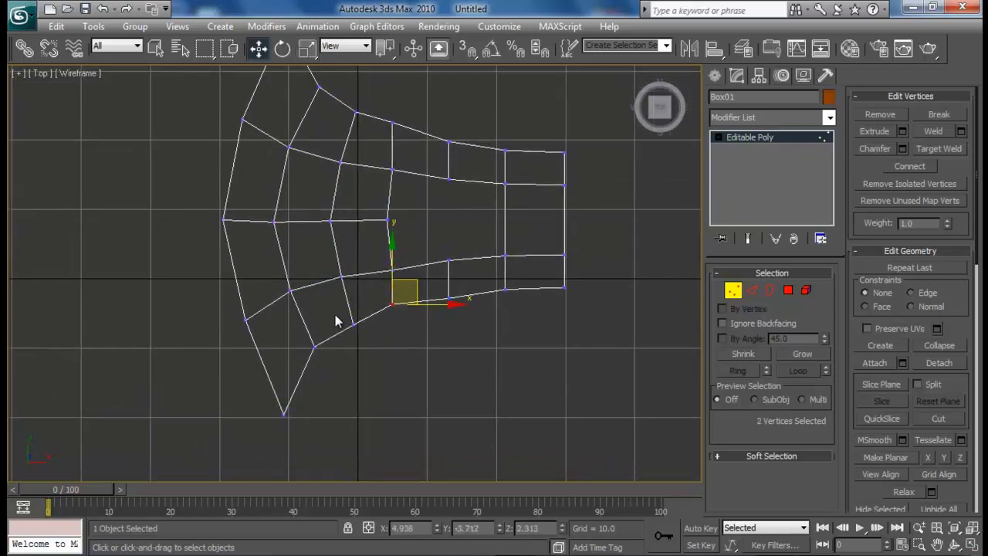
pyautogui.moveTo(393, 296); pyautogui.dragTo(352, 301)
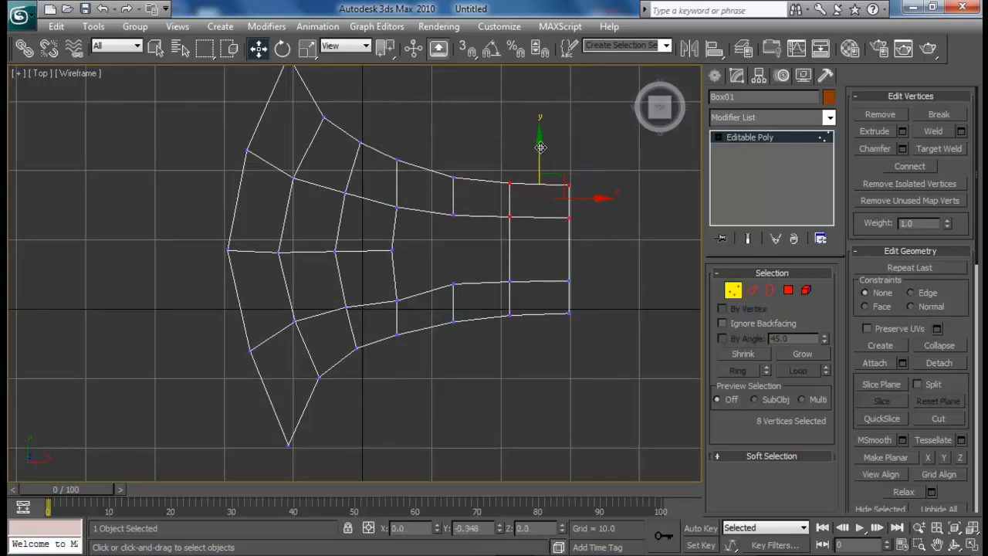
pyautogui.click(679, 292)
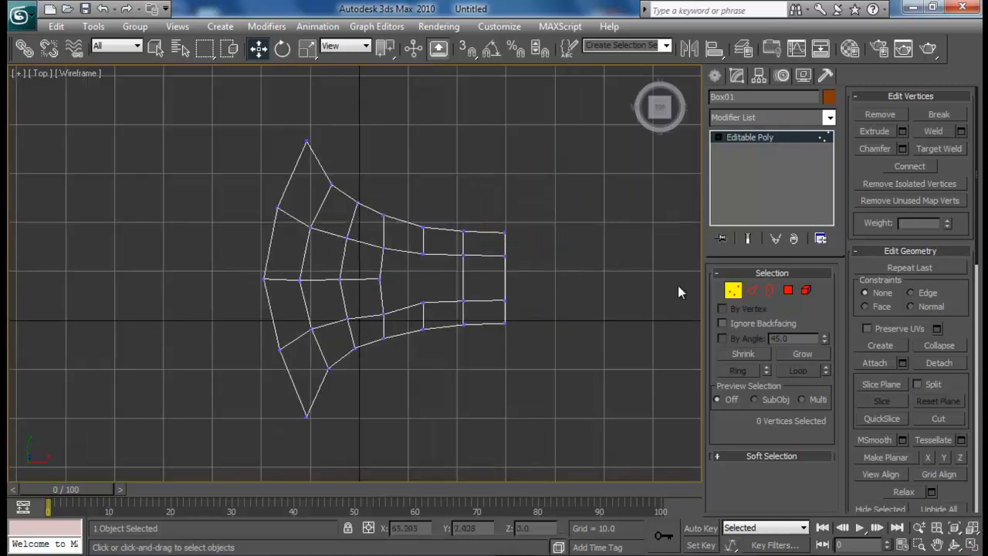
pyautogui.click(423, 255)
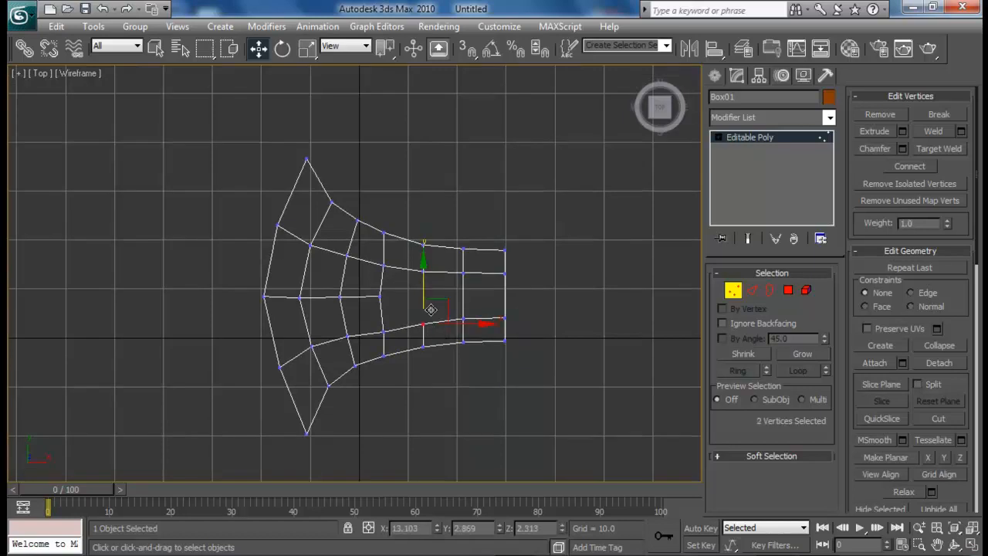
pyautogui.moveTo(430, 309); pyautogui.dragTo(429, 319)
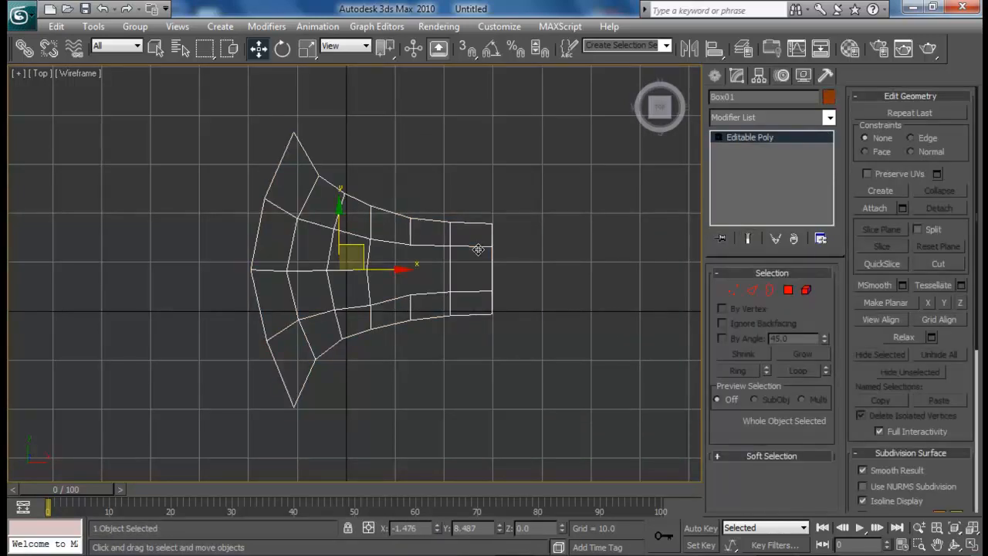
# - Maximize the shaded Perspective viewport to show the whole blade
pyautogui.press('alt+w')
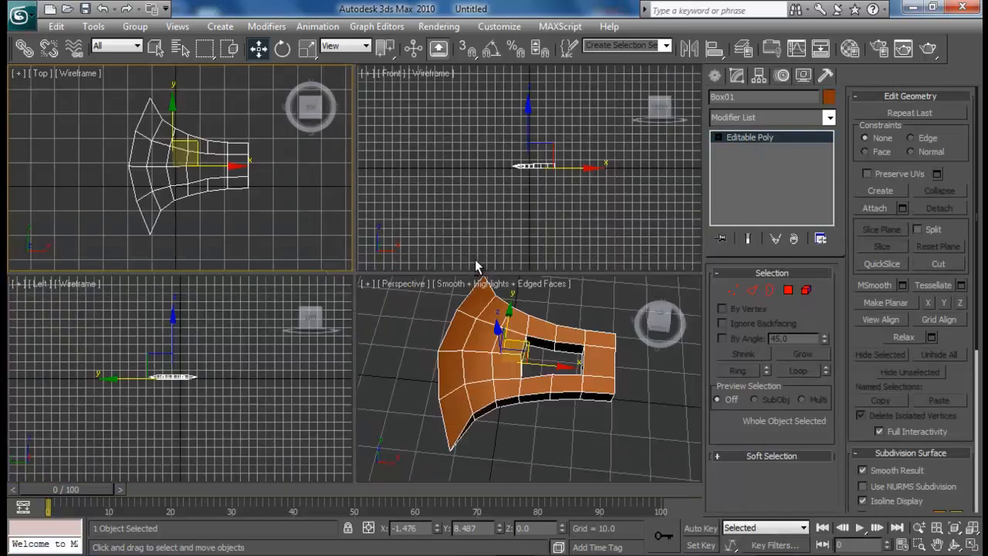
pyautogui.press('Alt+w')
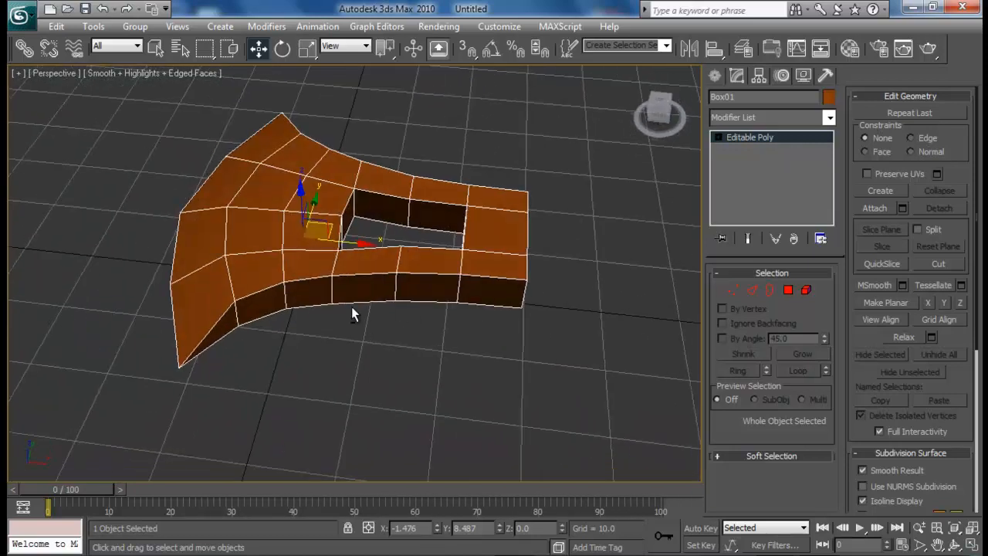
pyautogui.moveTo(183, 218)
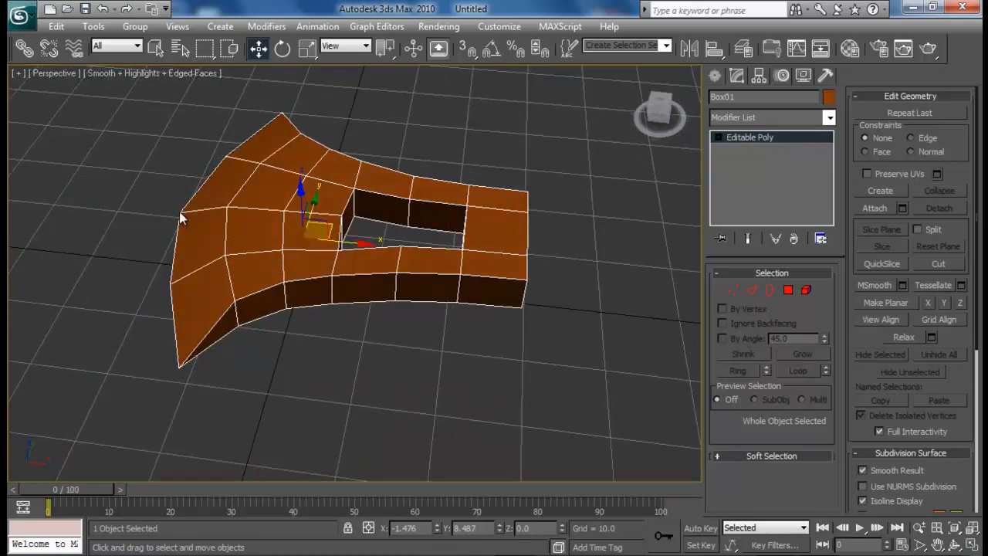